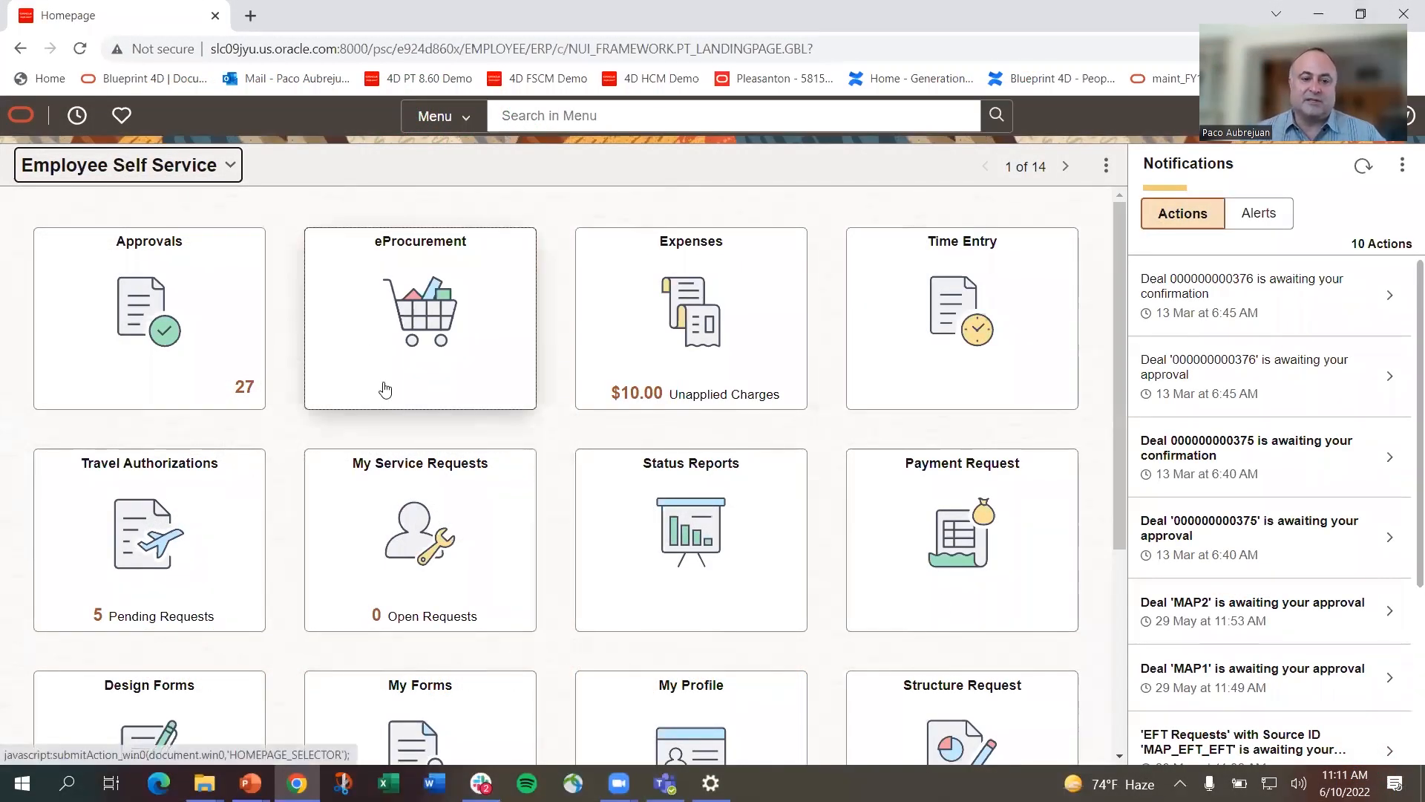
pyautogui.moveTo(257, 217)
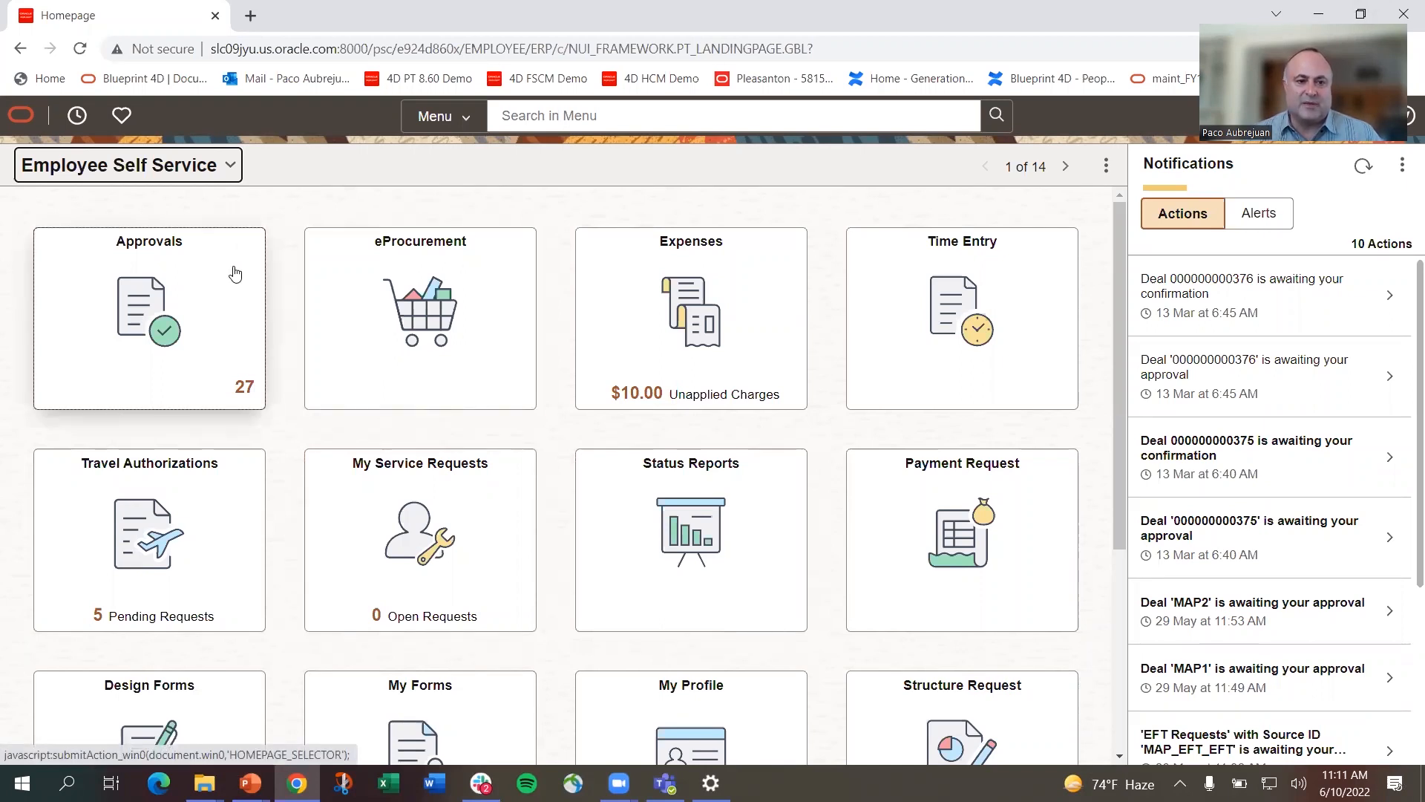
# - Open Pending Approvals from the Approvals tile, listing 27 items by transaction type
pyautogui.click(149, 318)
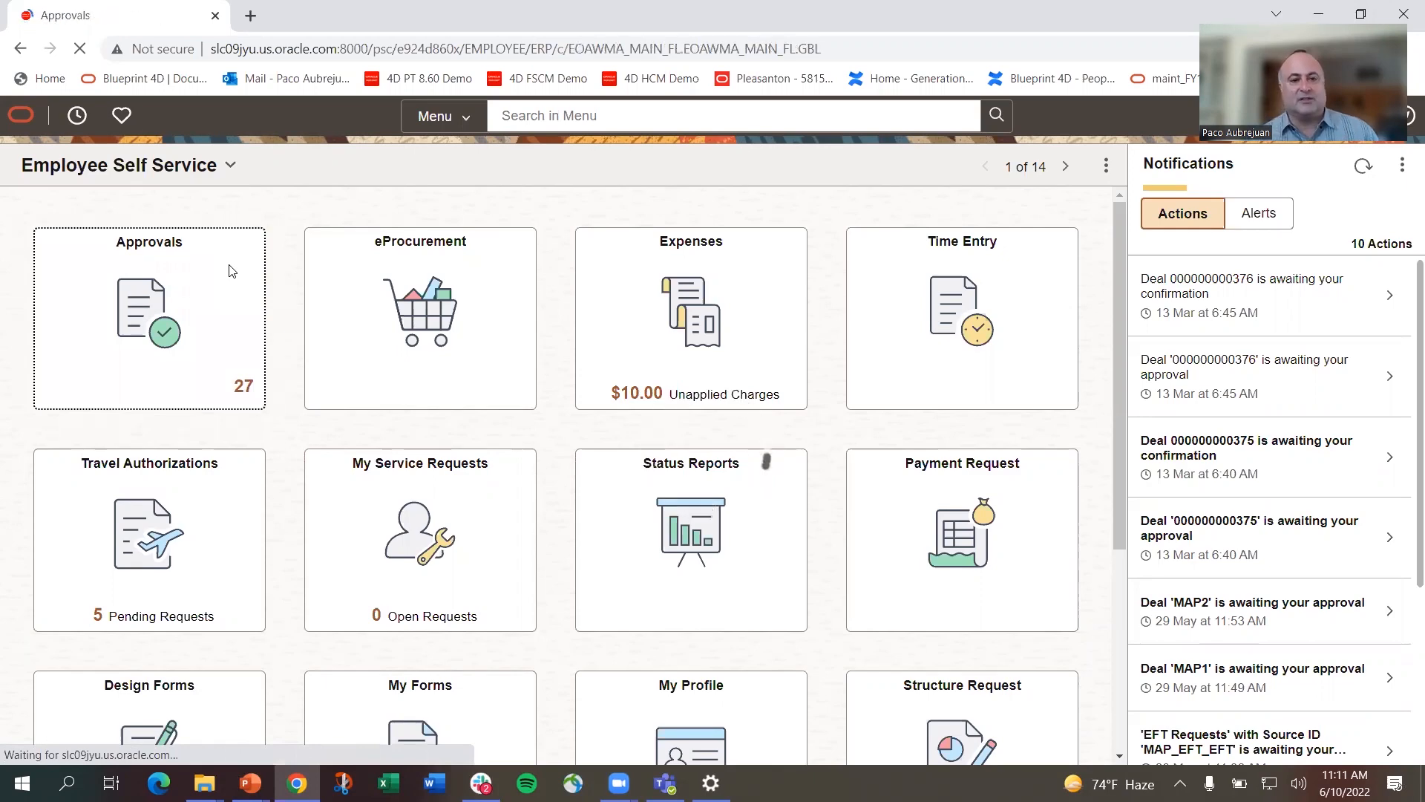
pyautogui.click(148, 318)
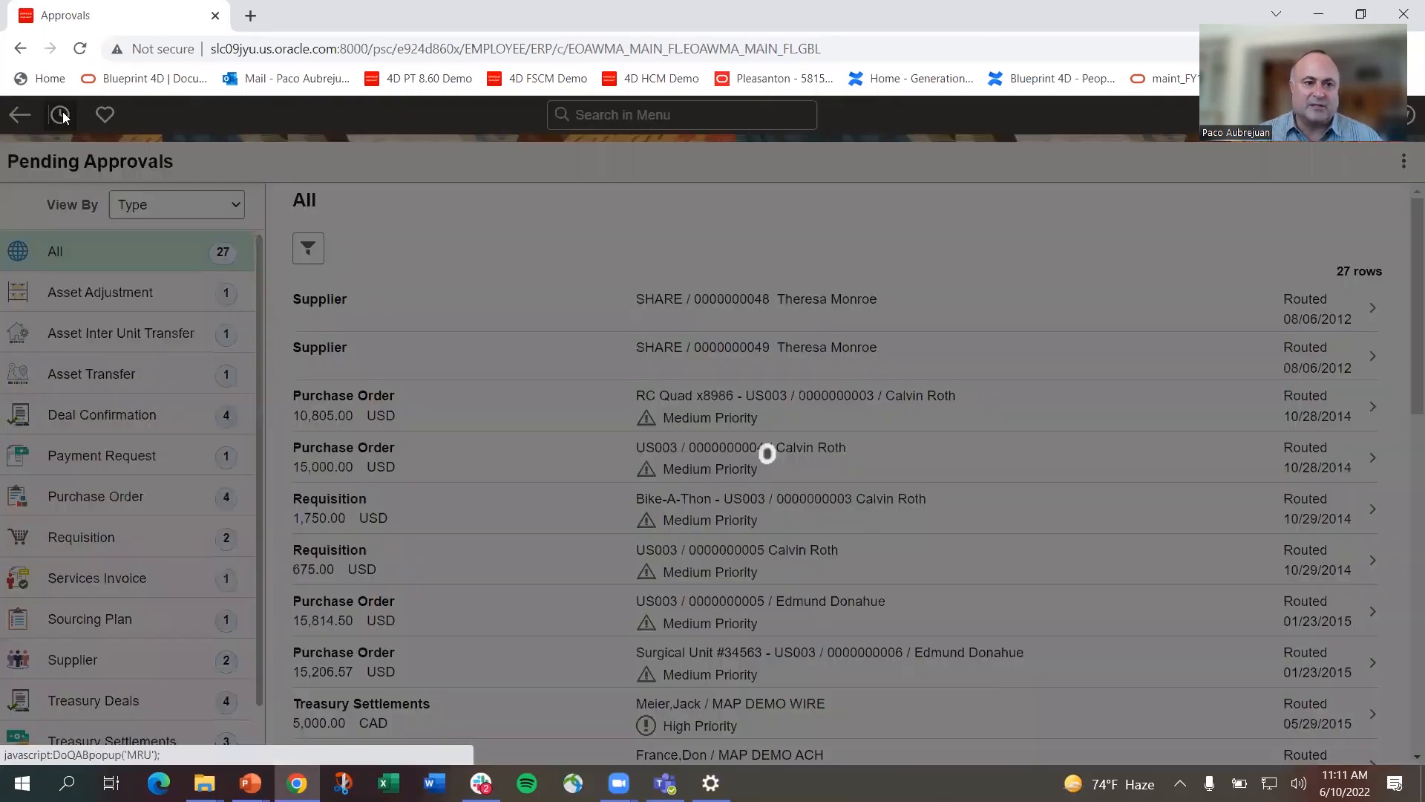
pyautogui.click(61, 116)
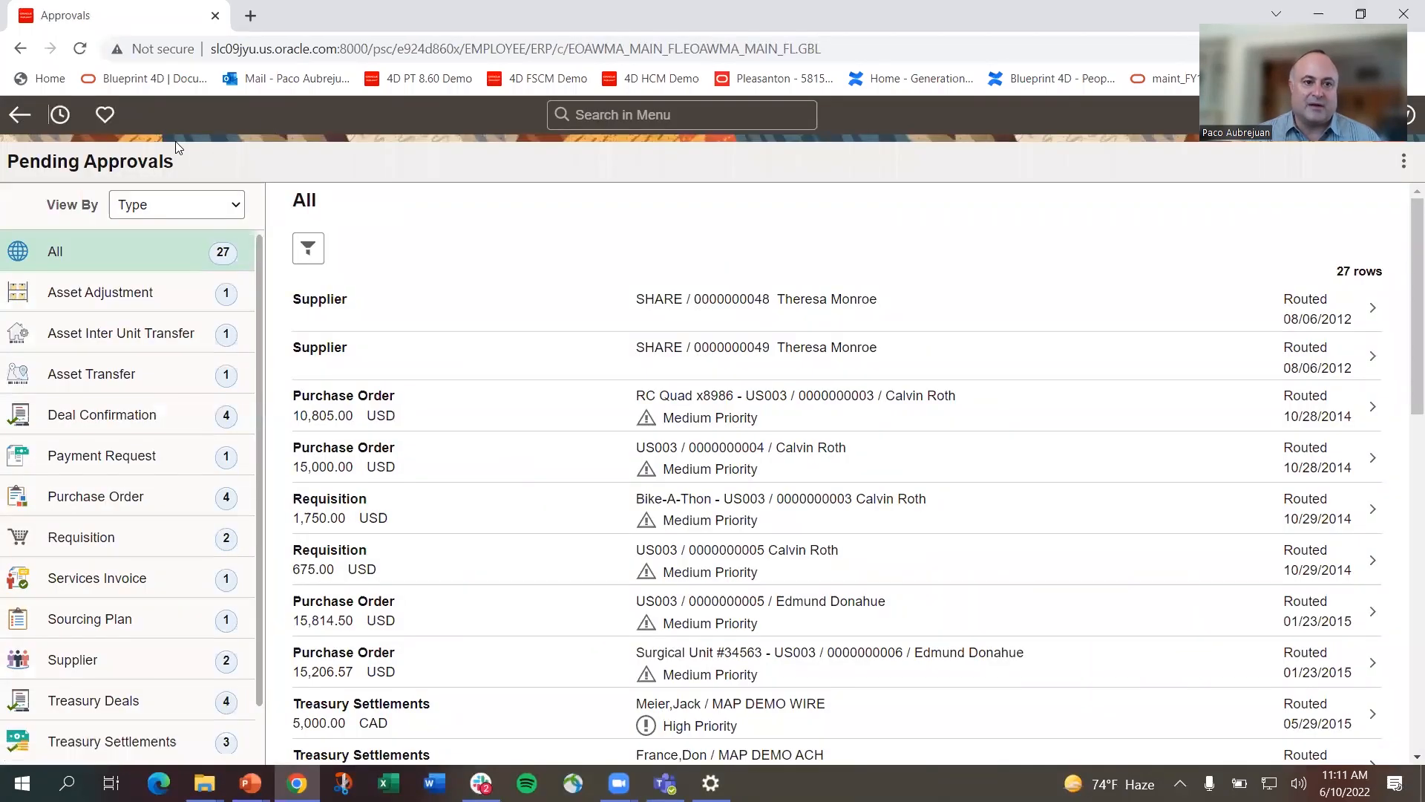
pyautogui.moveTo(107, 259)
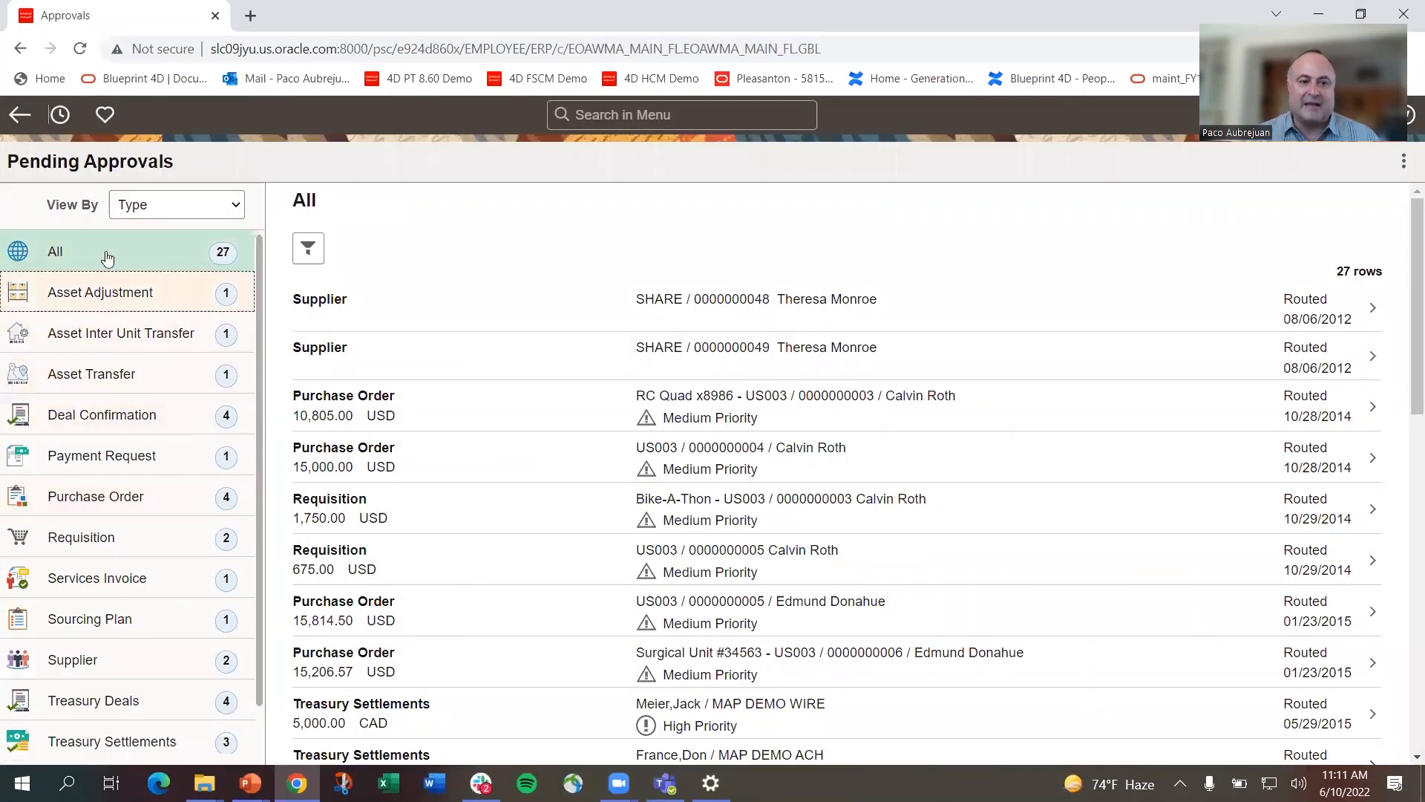
pyautogui.moveTo(30, 333)
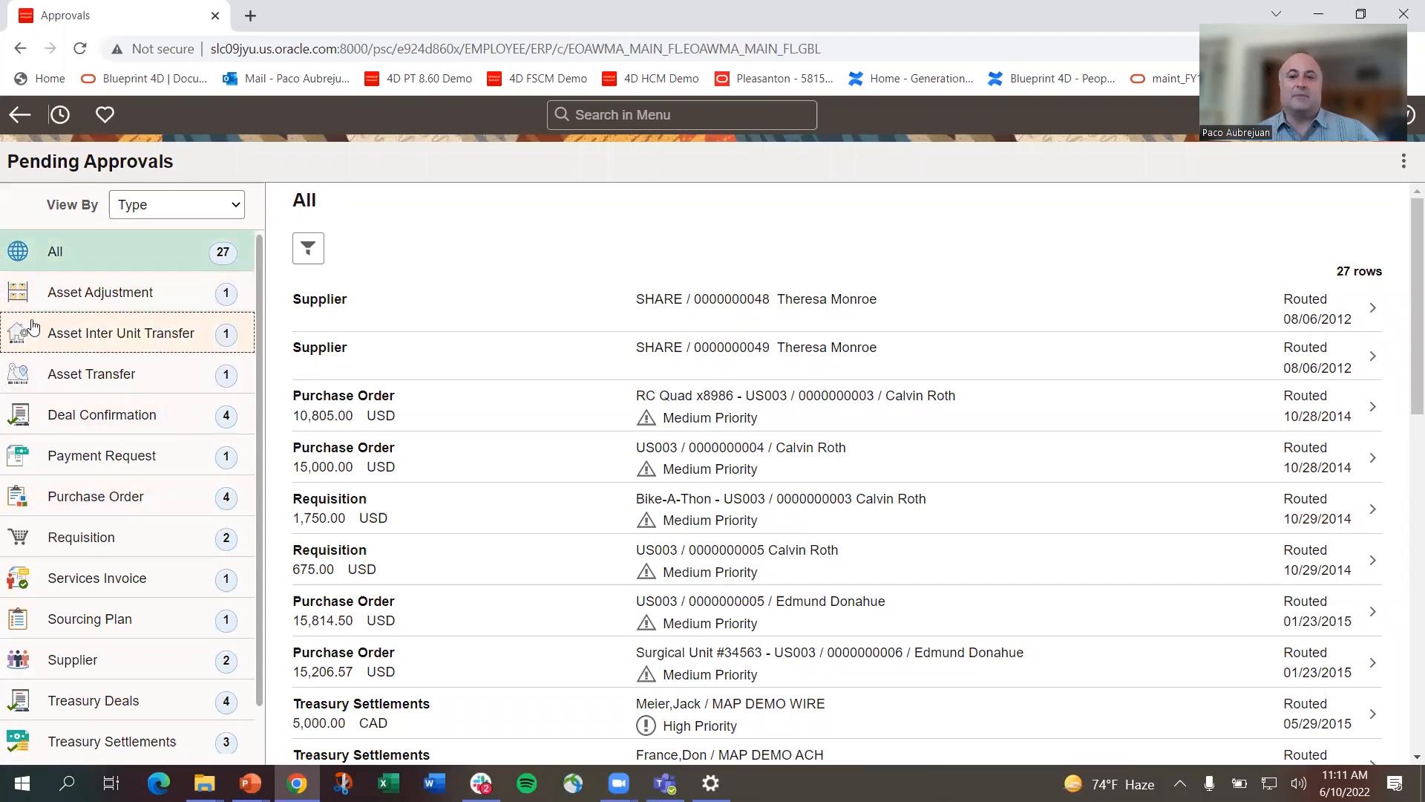
pyautogui.moveTo(120, 121)
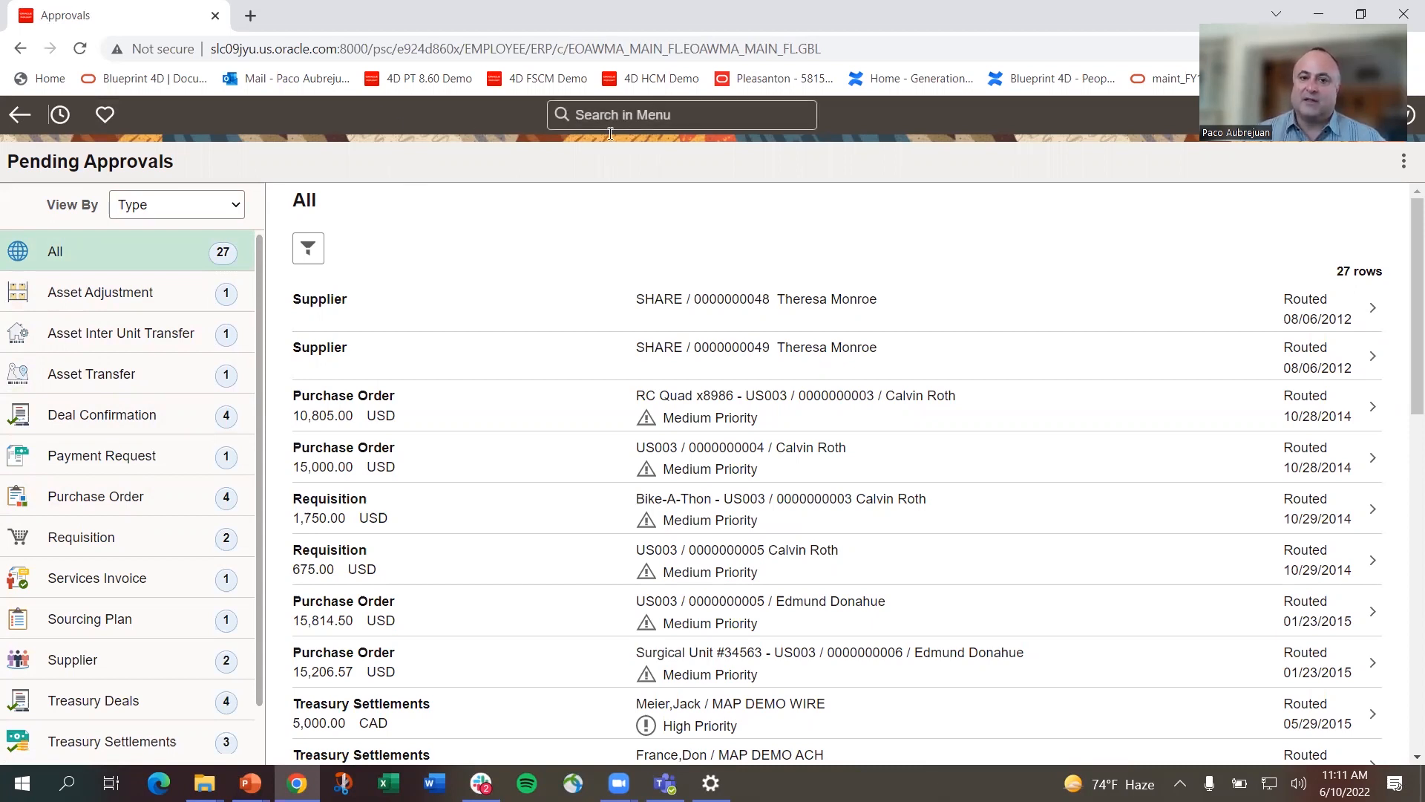
pyautogui.moveTo(567, 153)
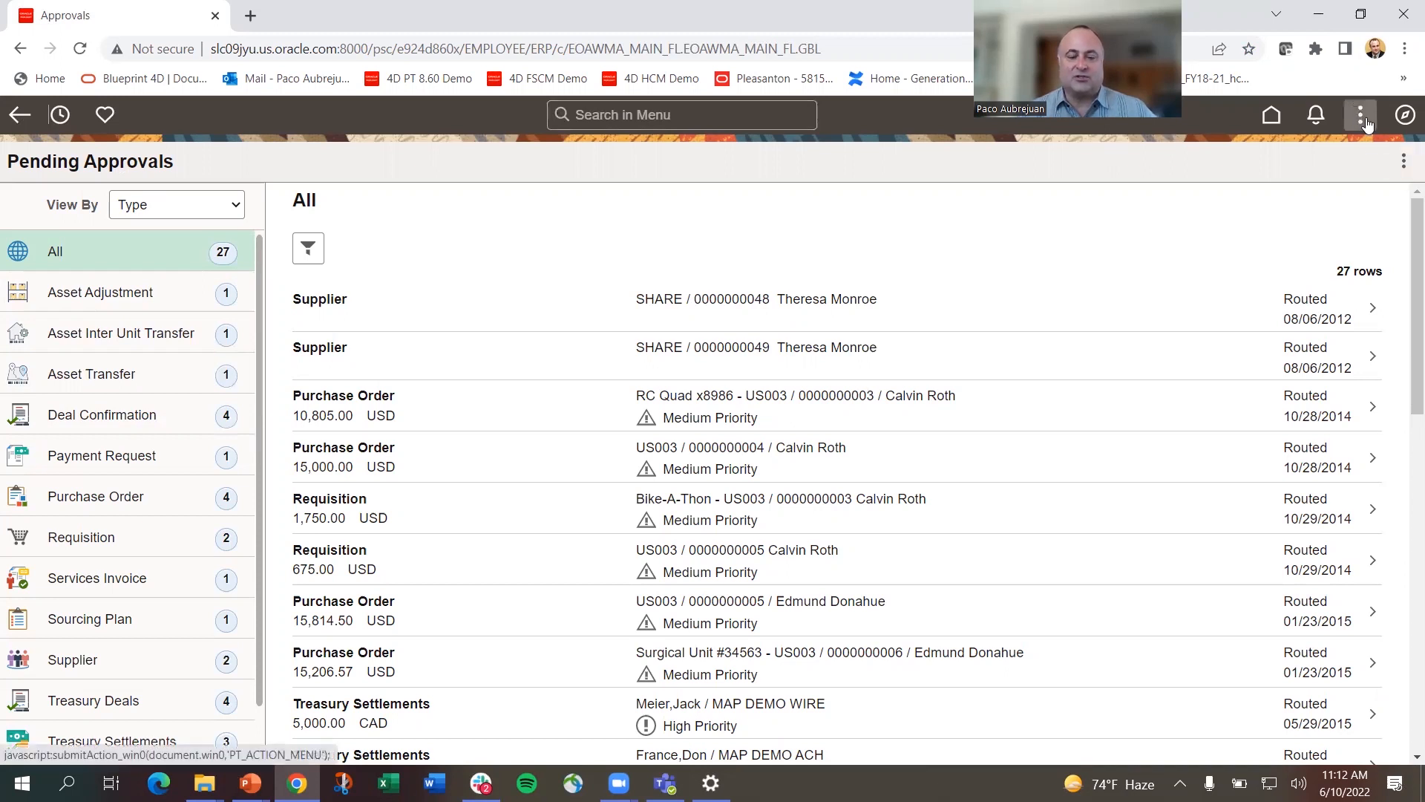
pyautogui.moveTo(1360, 116)
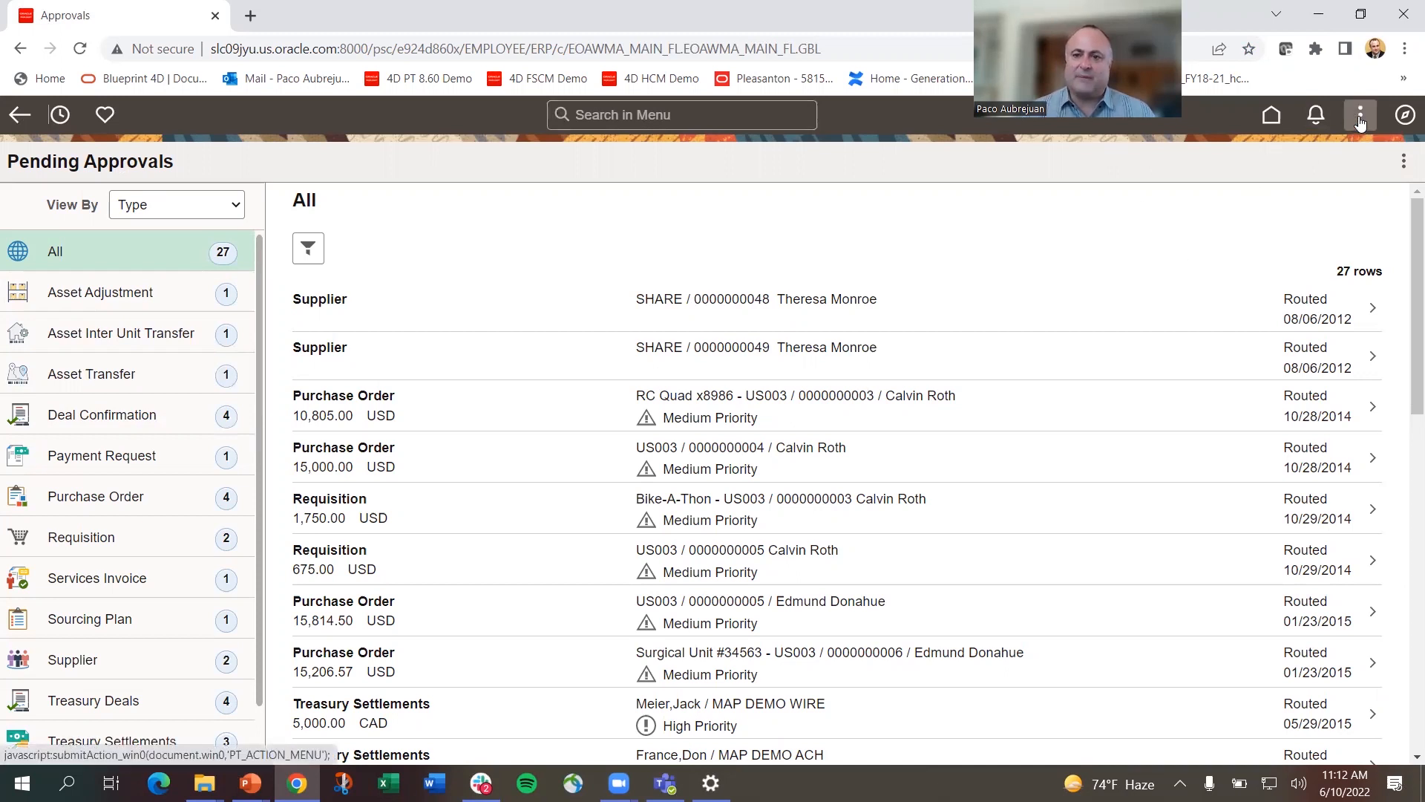
# - Show the approvals action menu with Review Approvals, Approvals History and delegation options
pyautogui.click(1360, 116)
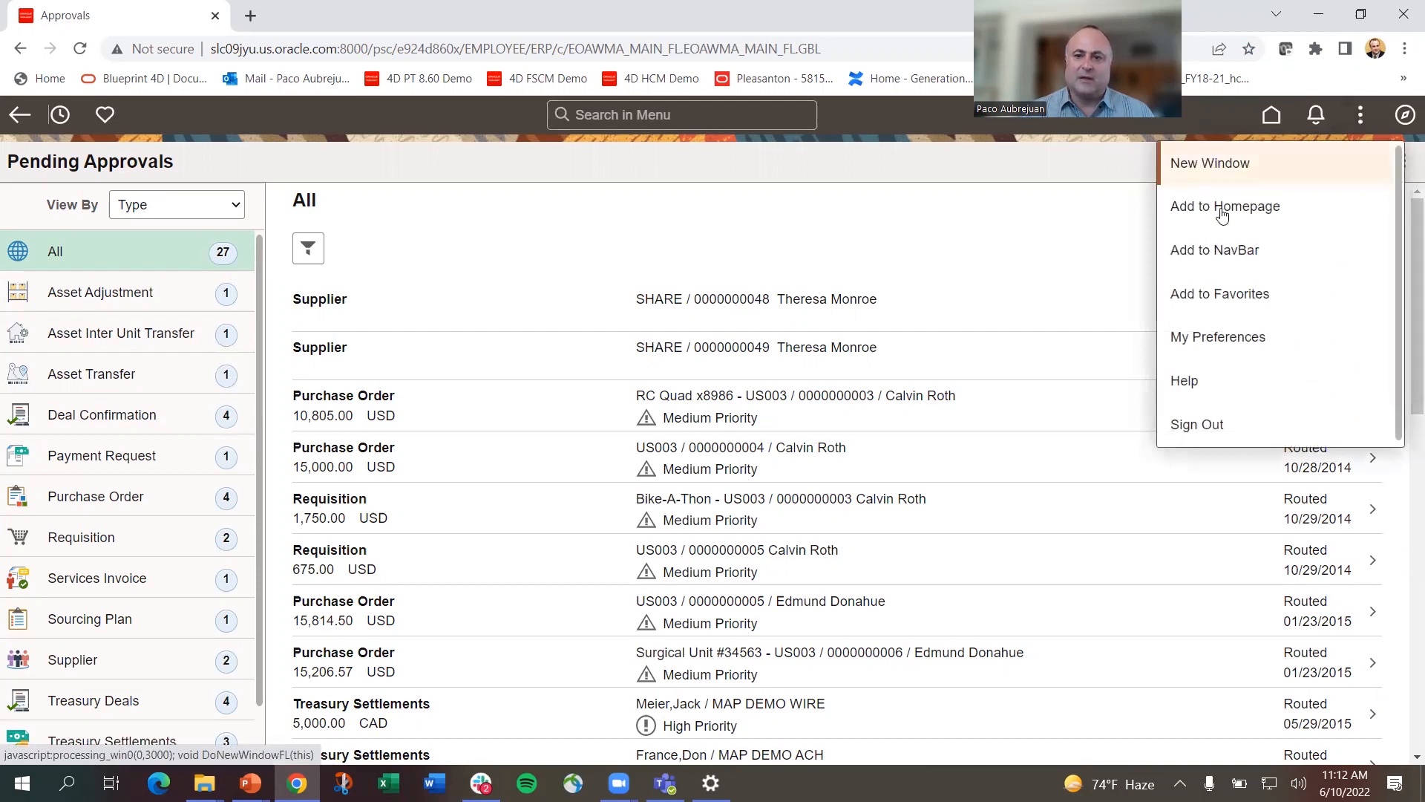
pyautogui.click(1402, 161)
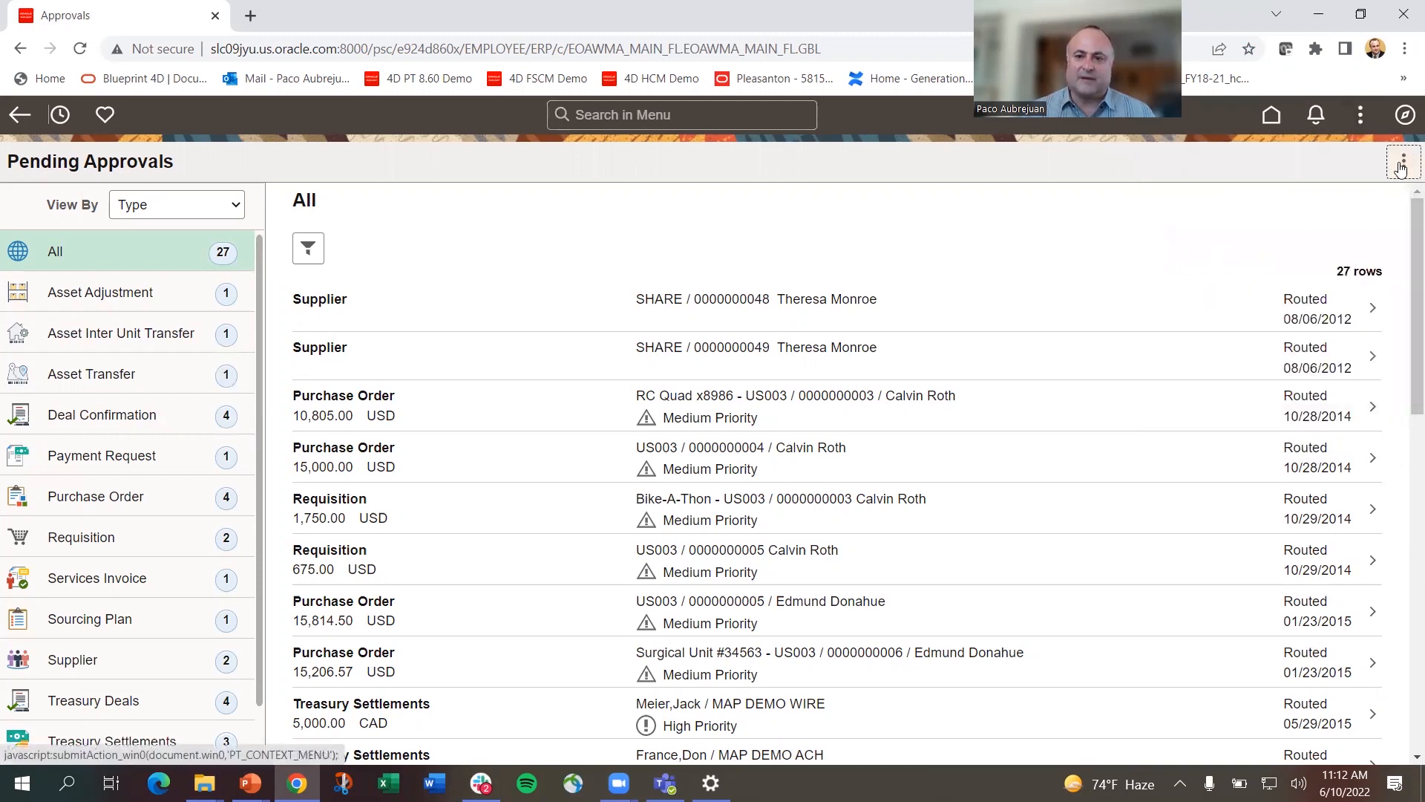
pyautogui.click(1404, 160)
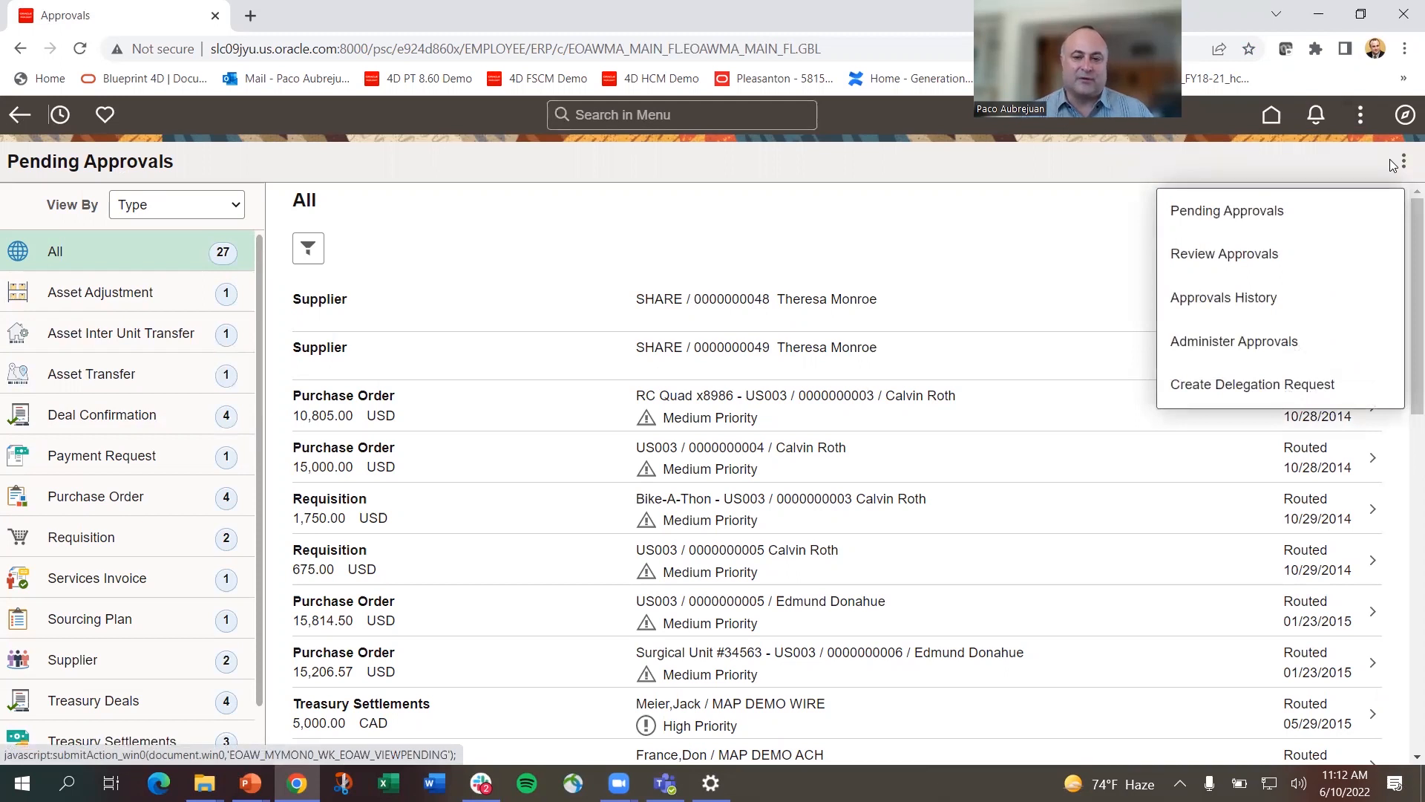
pyautogui.moveTo(1351, 173)
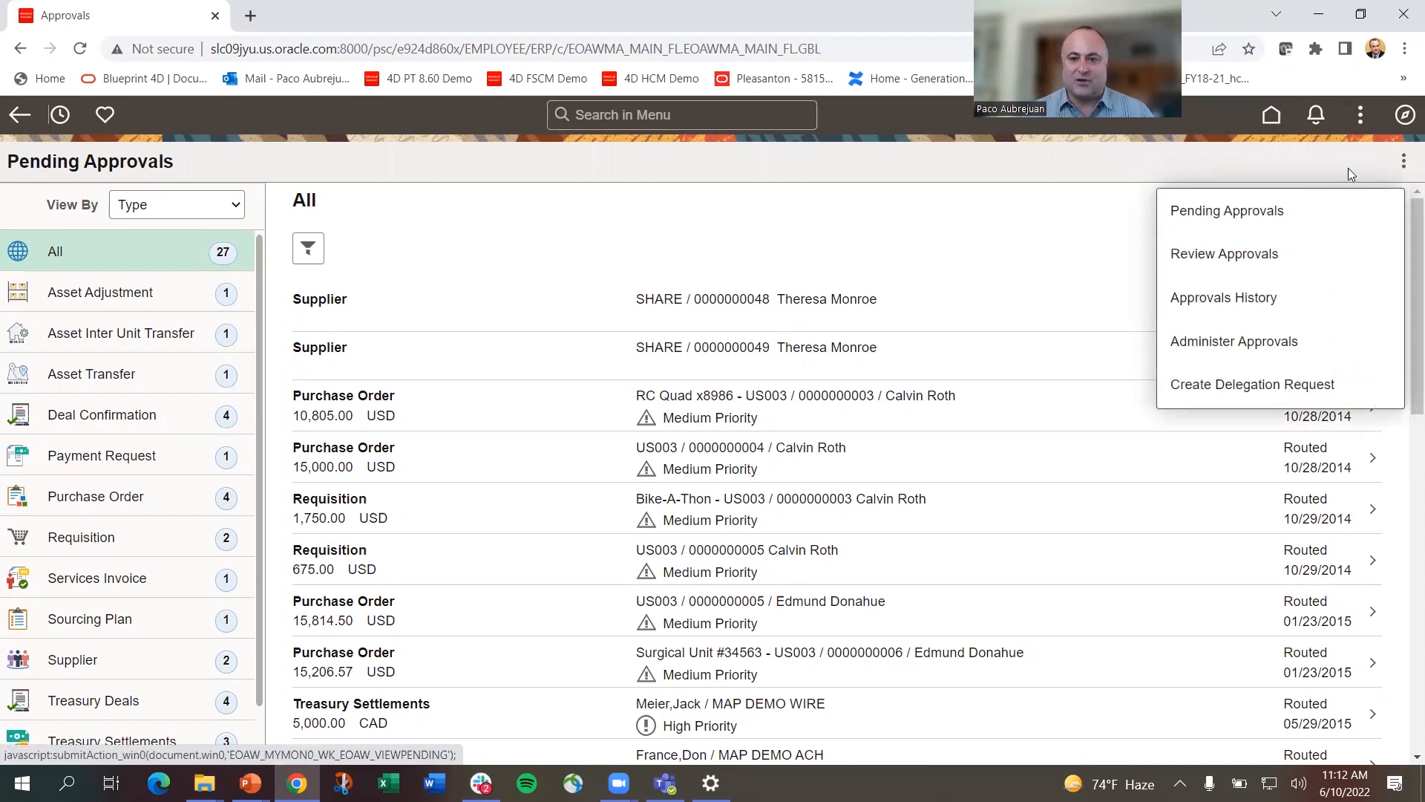
pyautogui.moveTo(829, 172)
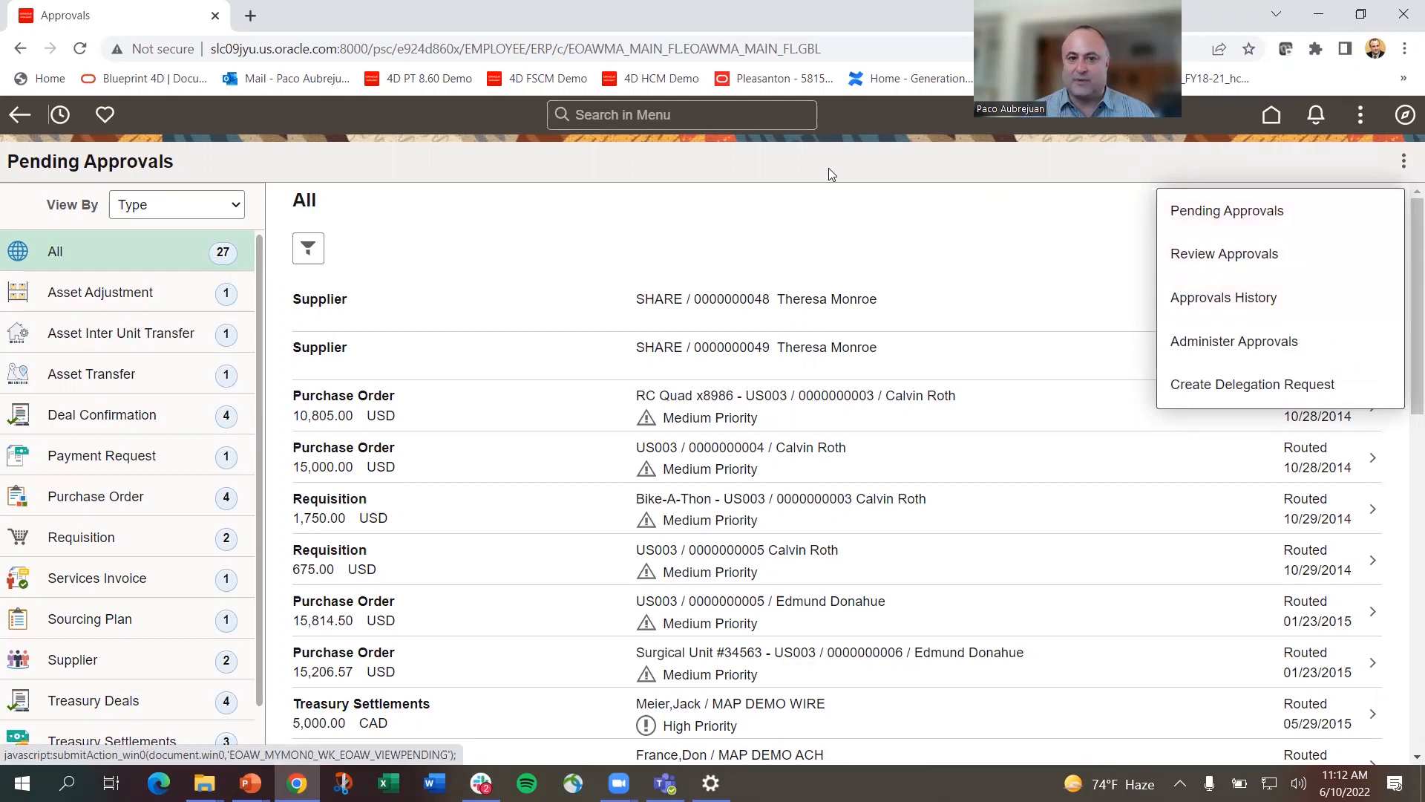
# - Go to the Procurement Contracts search page via the Favorites list
pyautogui.click(104, 115)
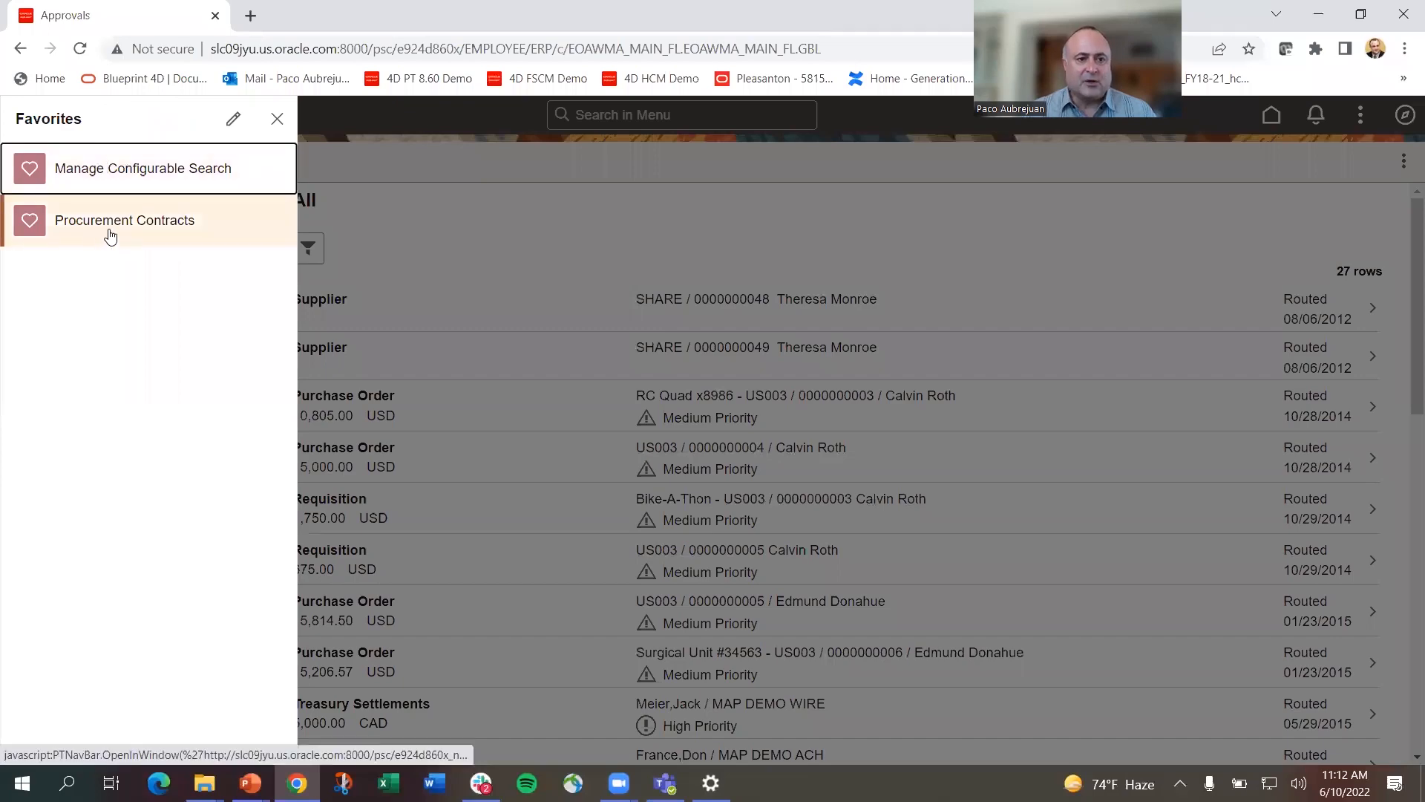
pyautogui.click(124, 220)
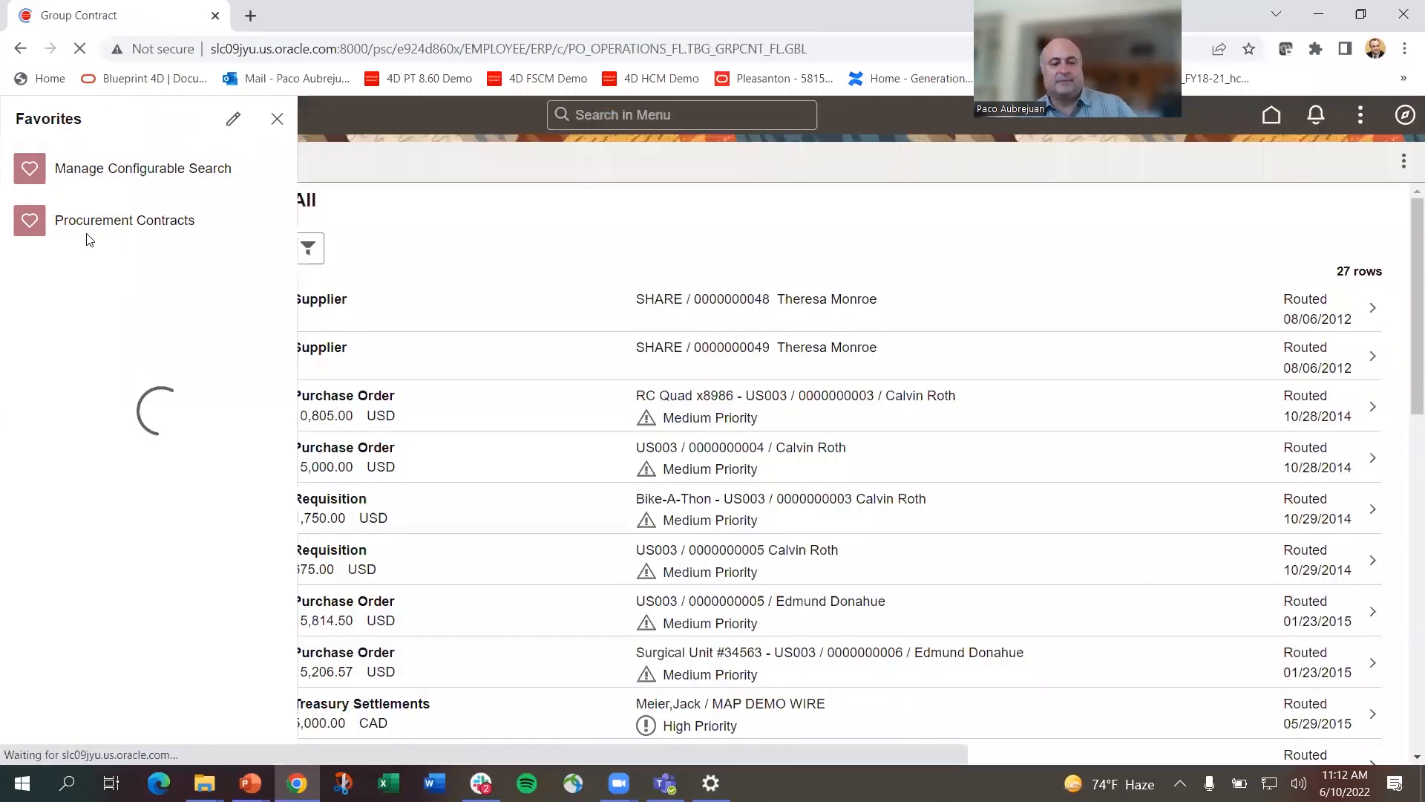
pyautogui.click(125, 220)
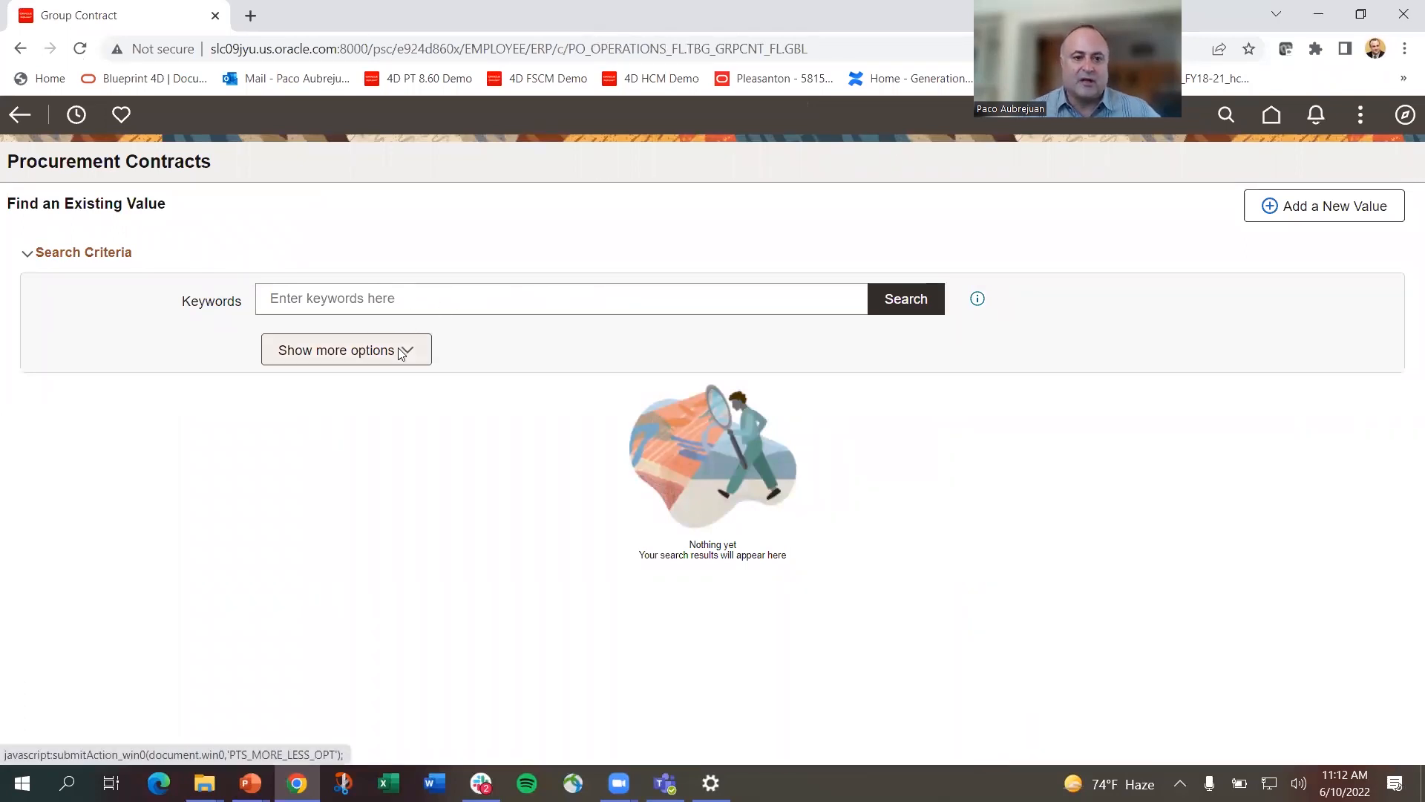
# - Review the additional contract search criteria, then collapse back to keywords only
pyautogui.click(346, 349)
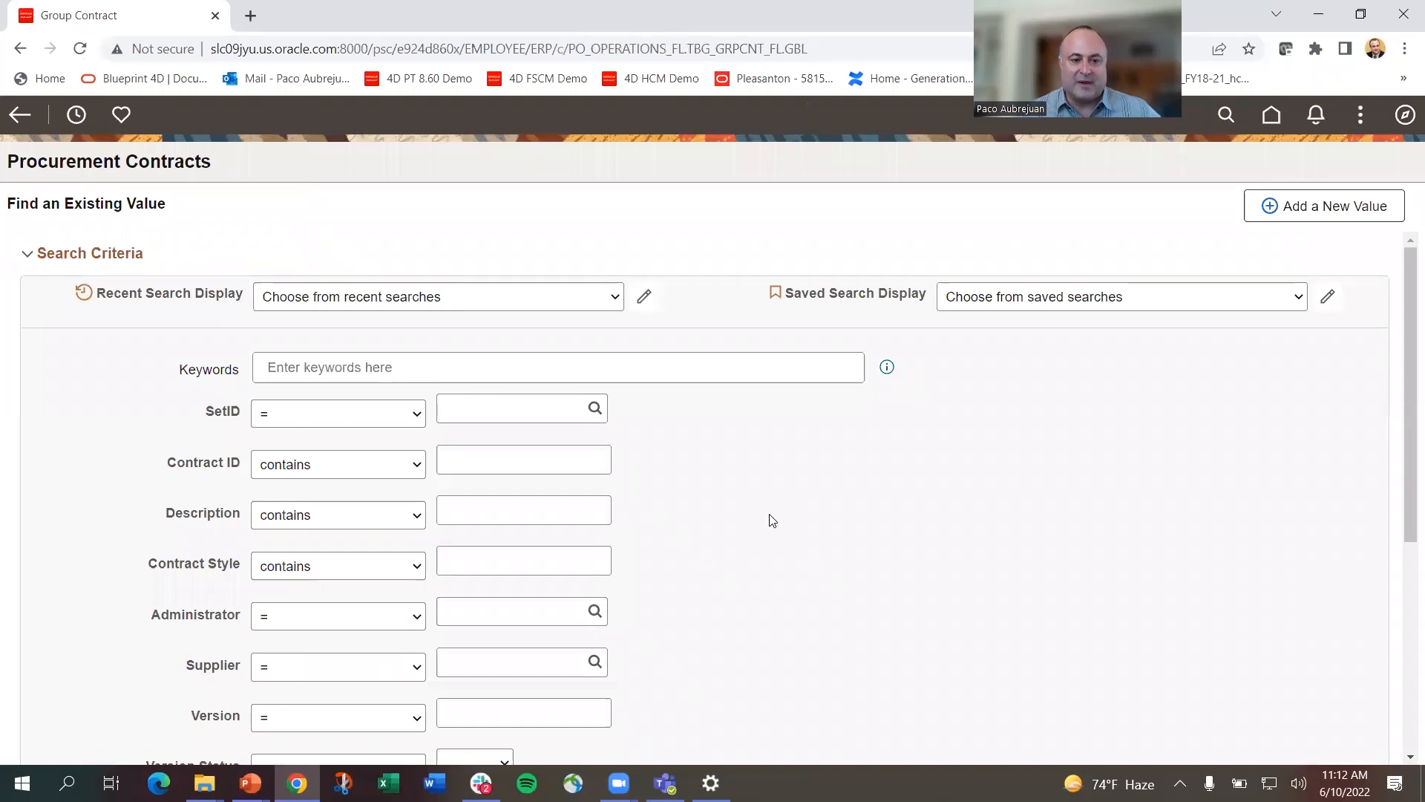
pyautogui.moveTo(442, 547)
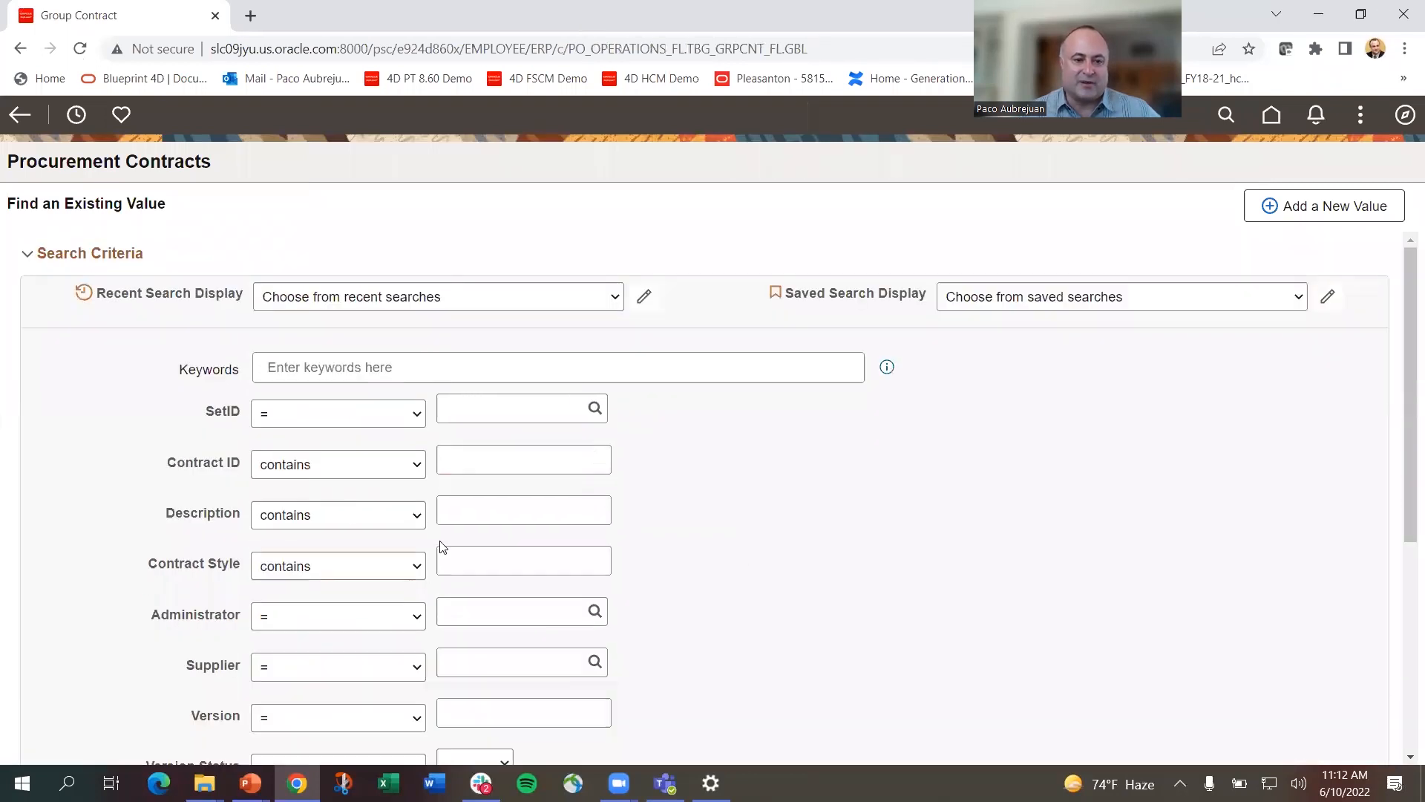
pyautogui.scroll(-3)
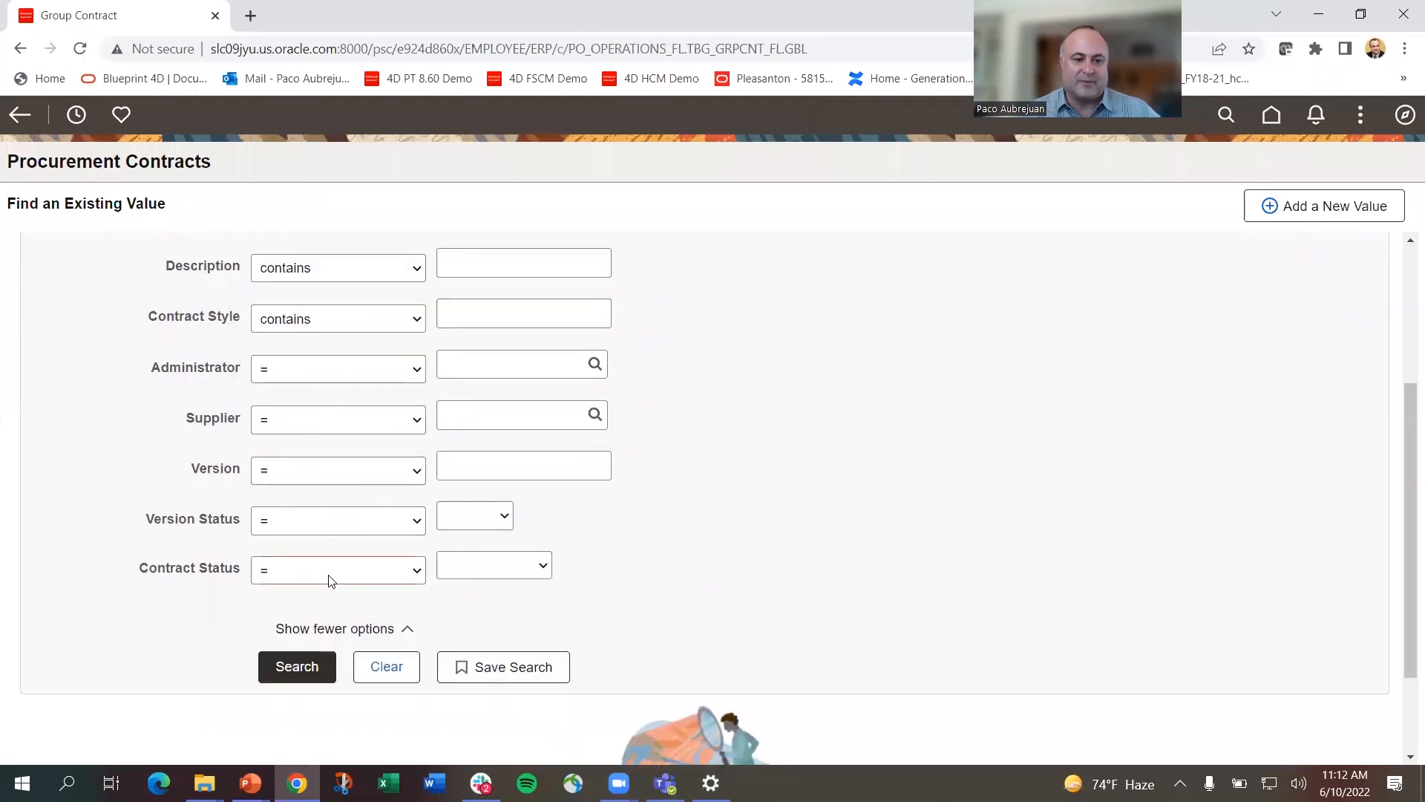
pyautogui.click(336, 629)
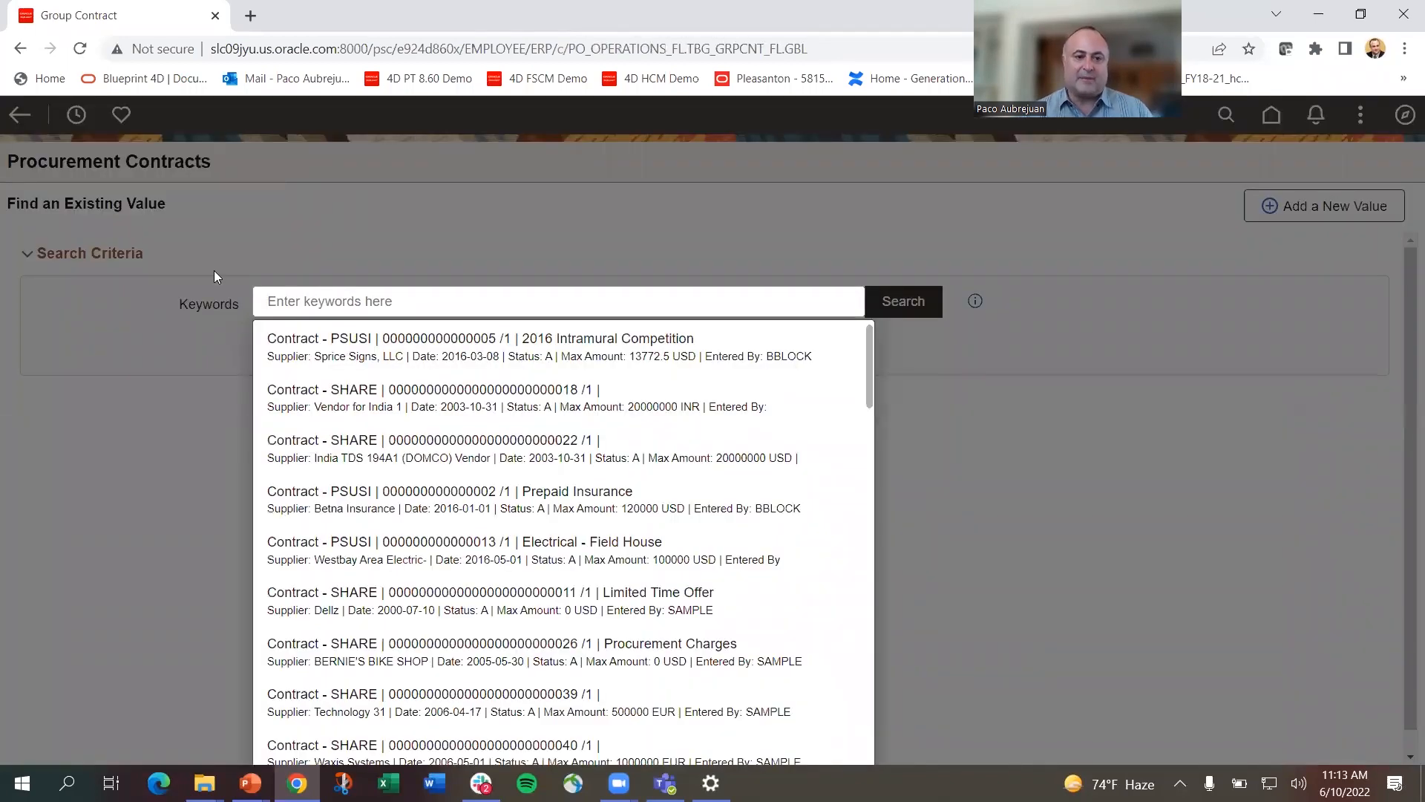
# - Search procurement contracts for keyword 'wcare', returning 69 matches
pyautogui.write('wcare')
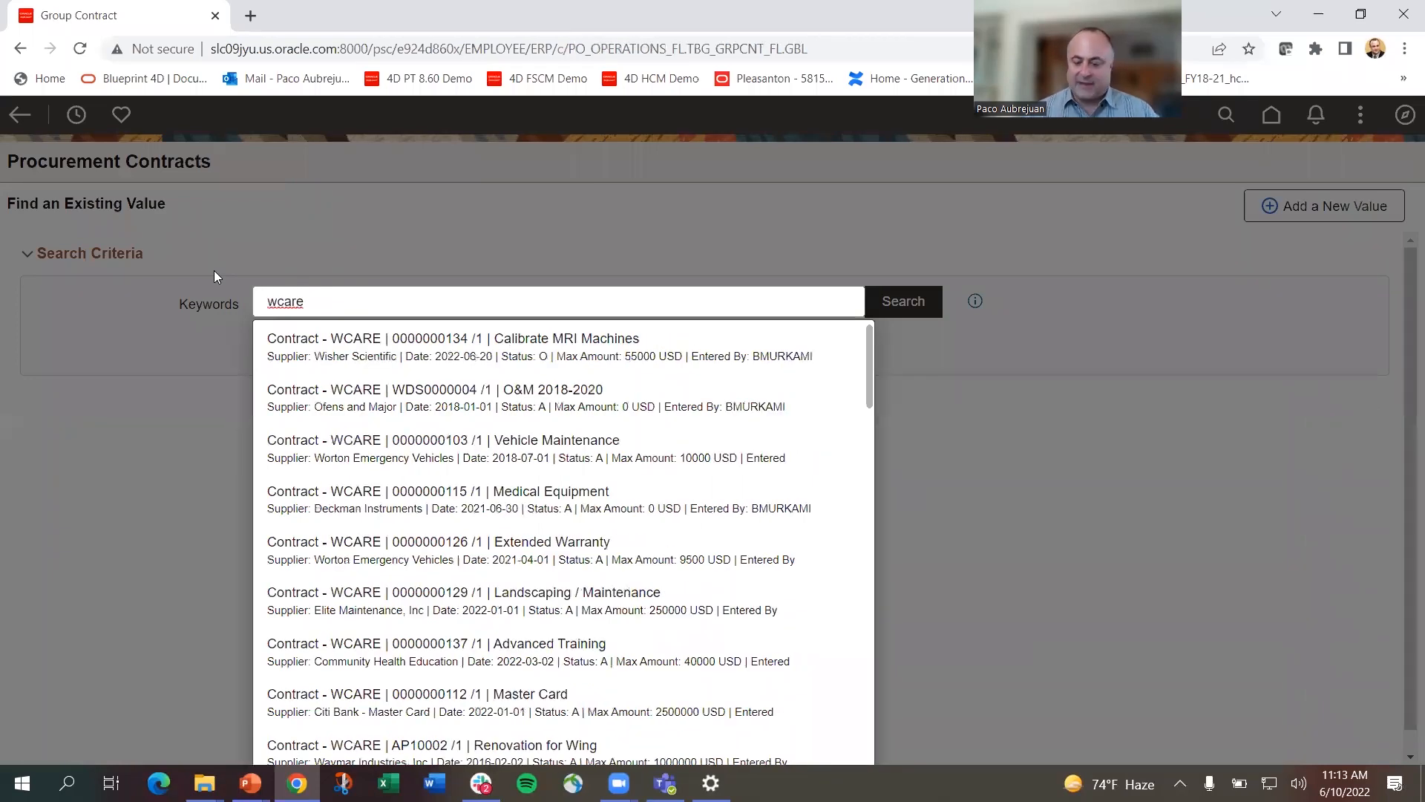
pyautogui.click(903, 300)
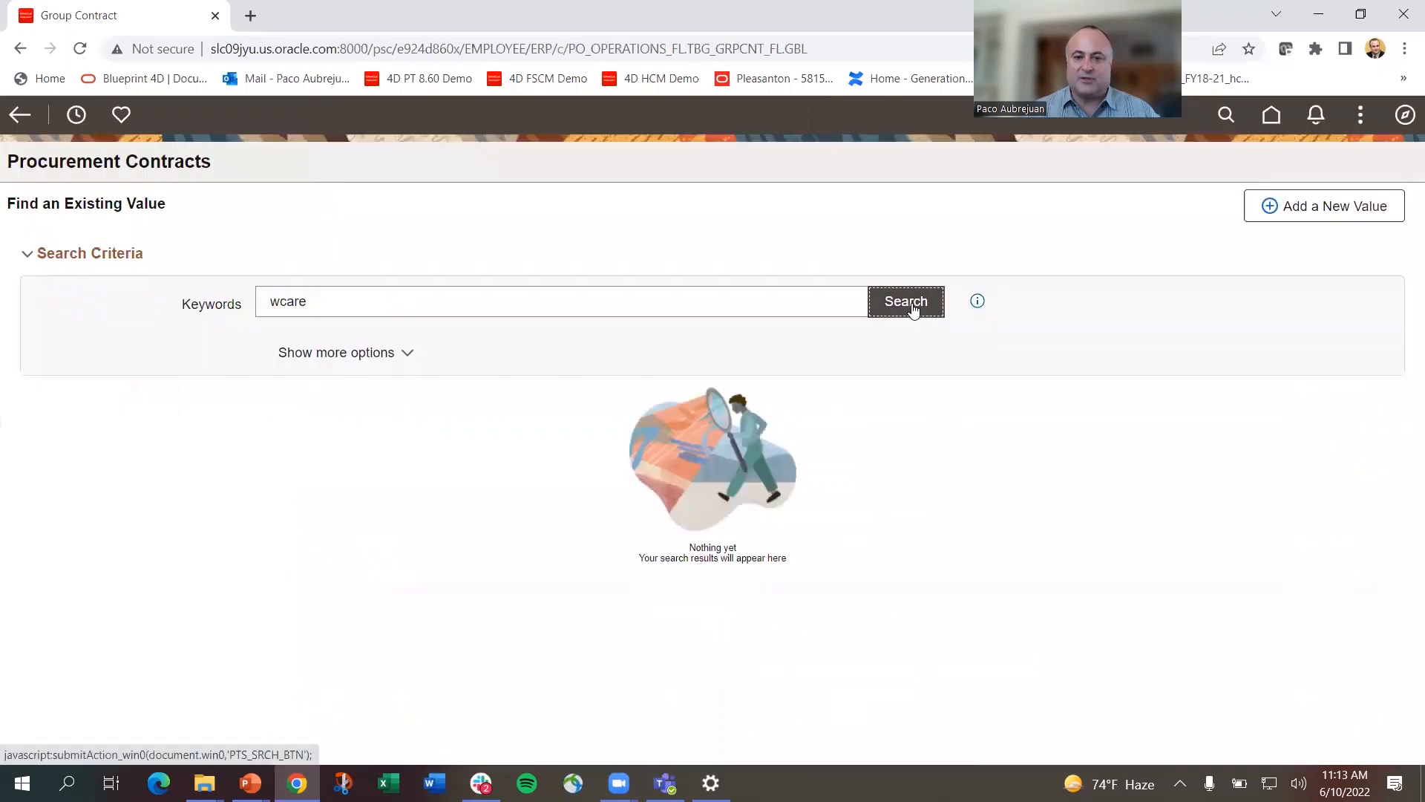
pyautogui.click(905, 299)
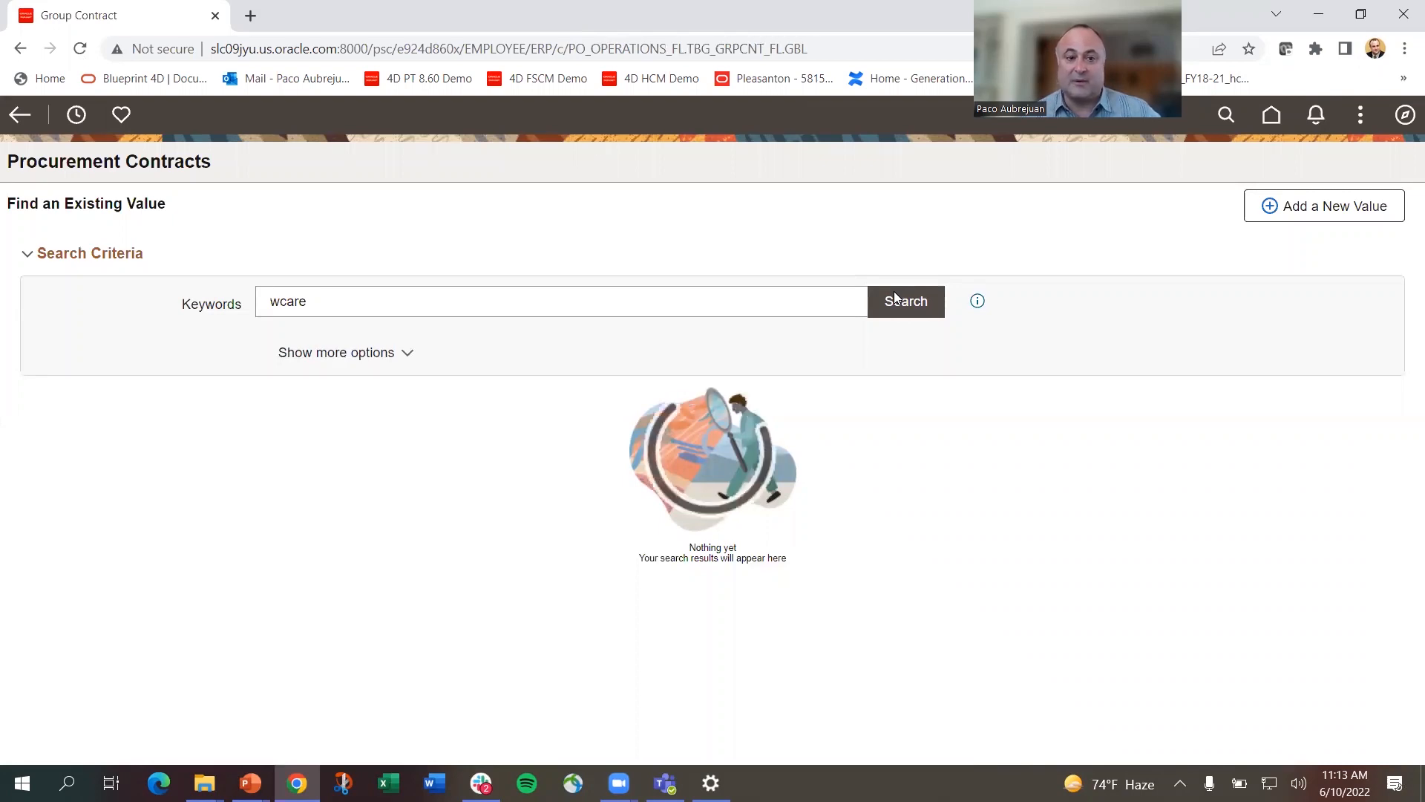
pyautogui.click(905, 301)
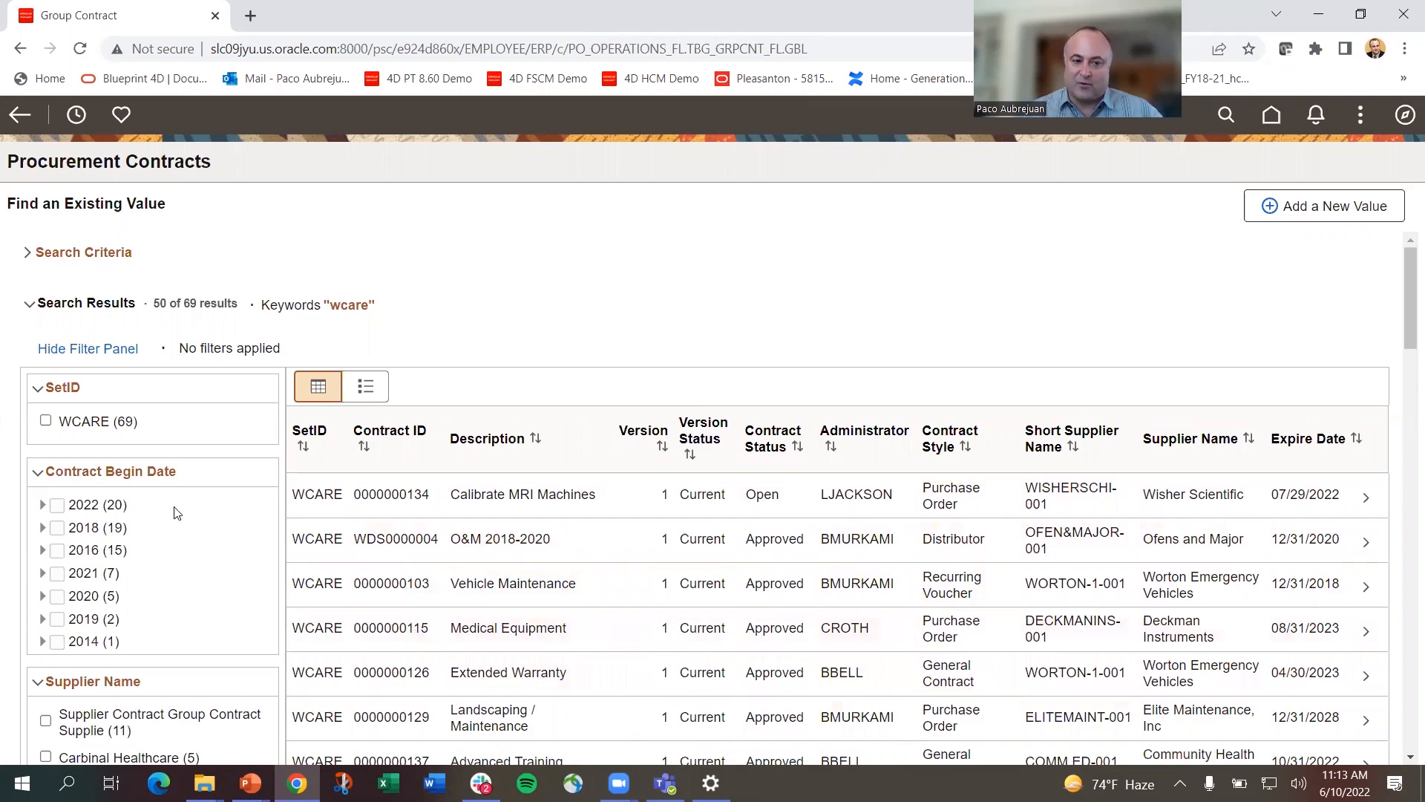
pyautogui.moveTo(1405, 279)
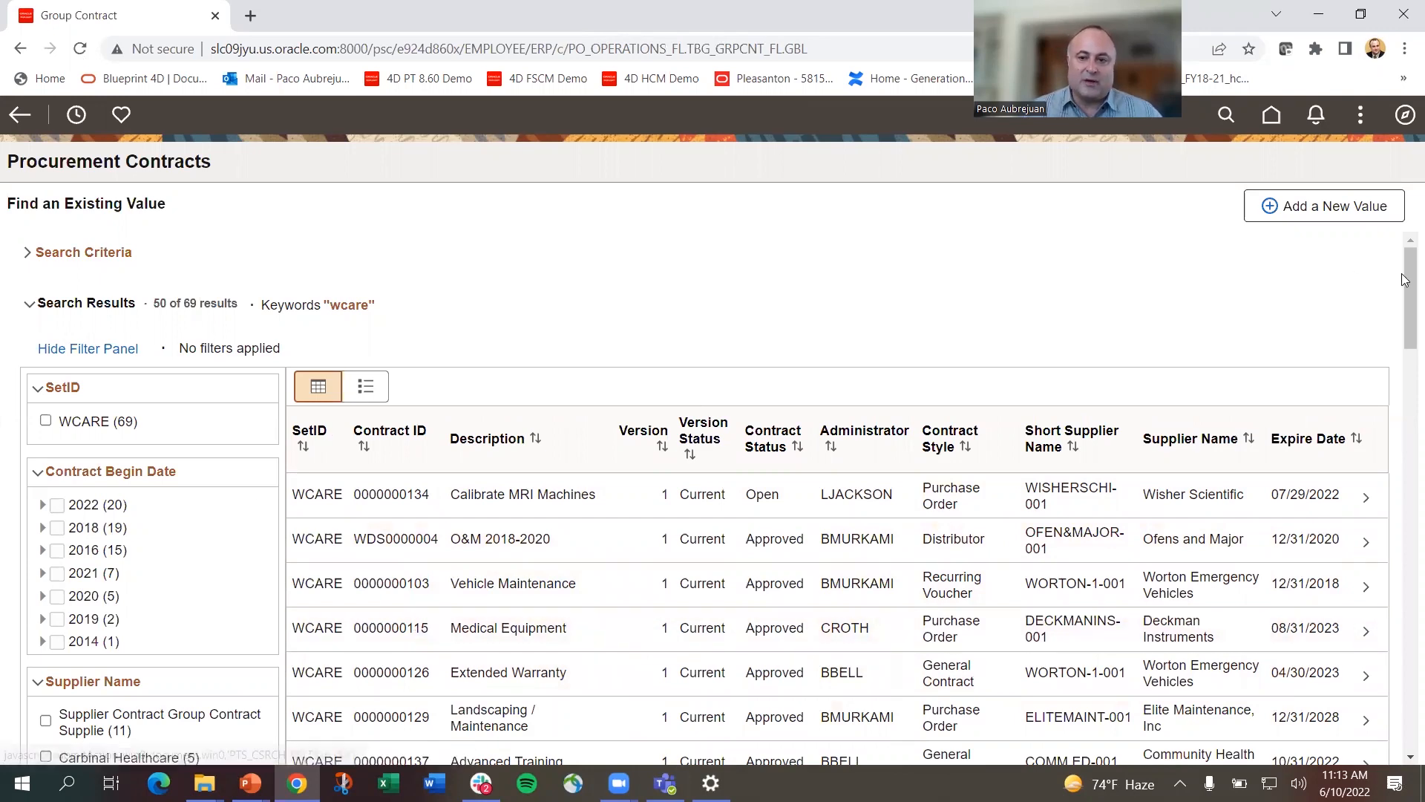
# - Filter the wcare results to contracts beginning in June 2022
pyautogui.scroll(-3)
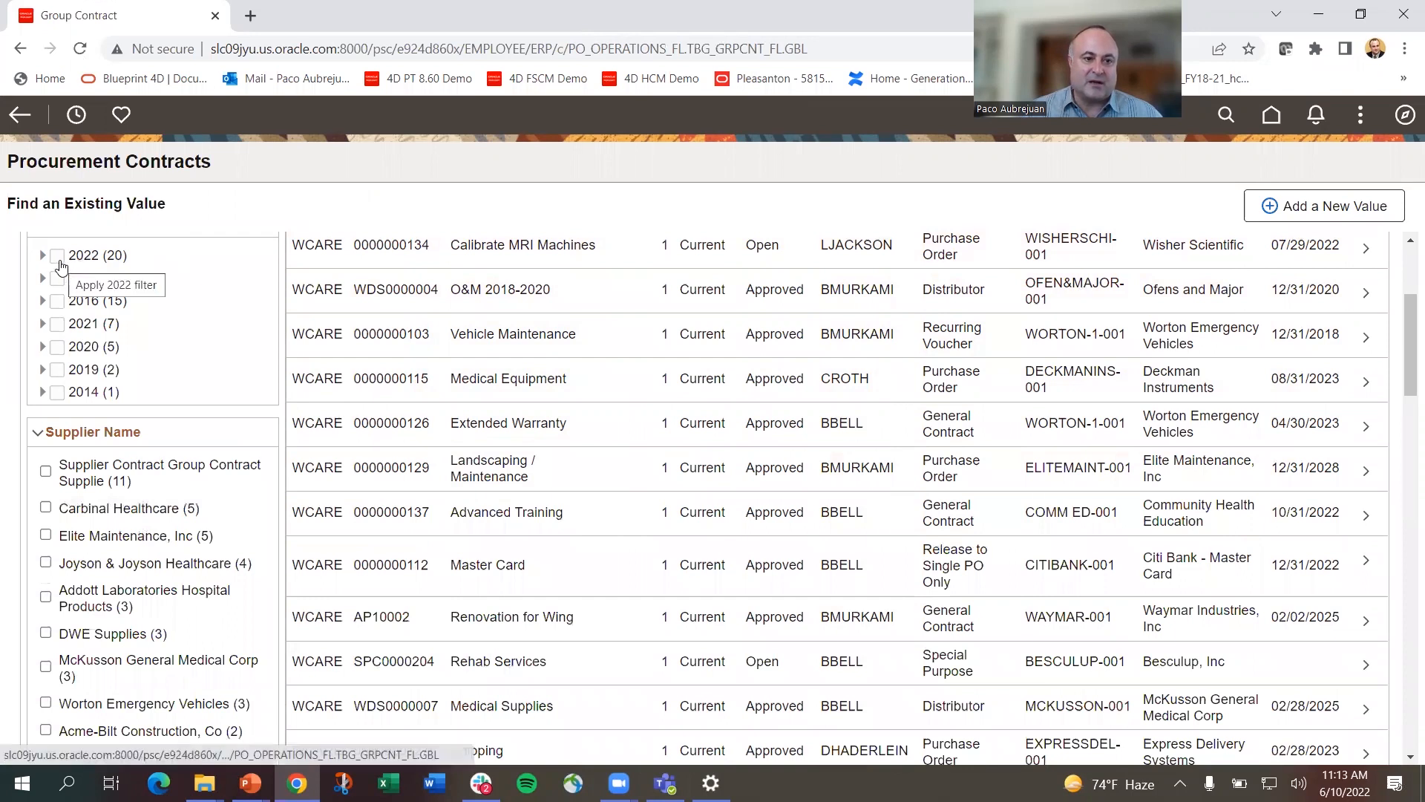
pyautogui.click(57, 255)
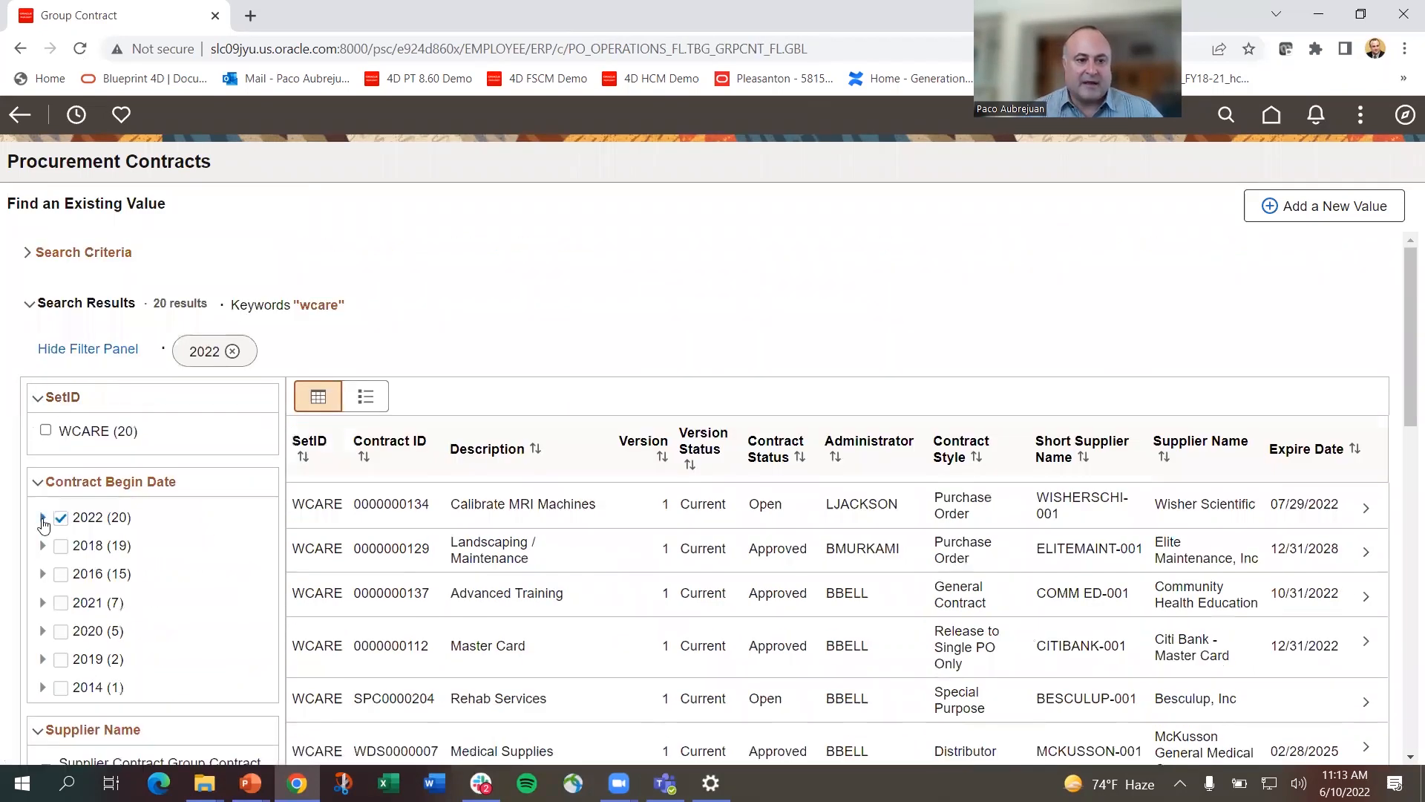
pyautogui.click(42, 516)
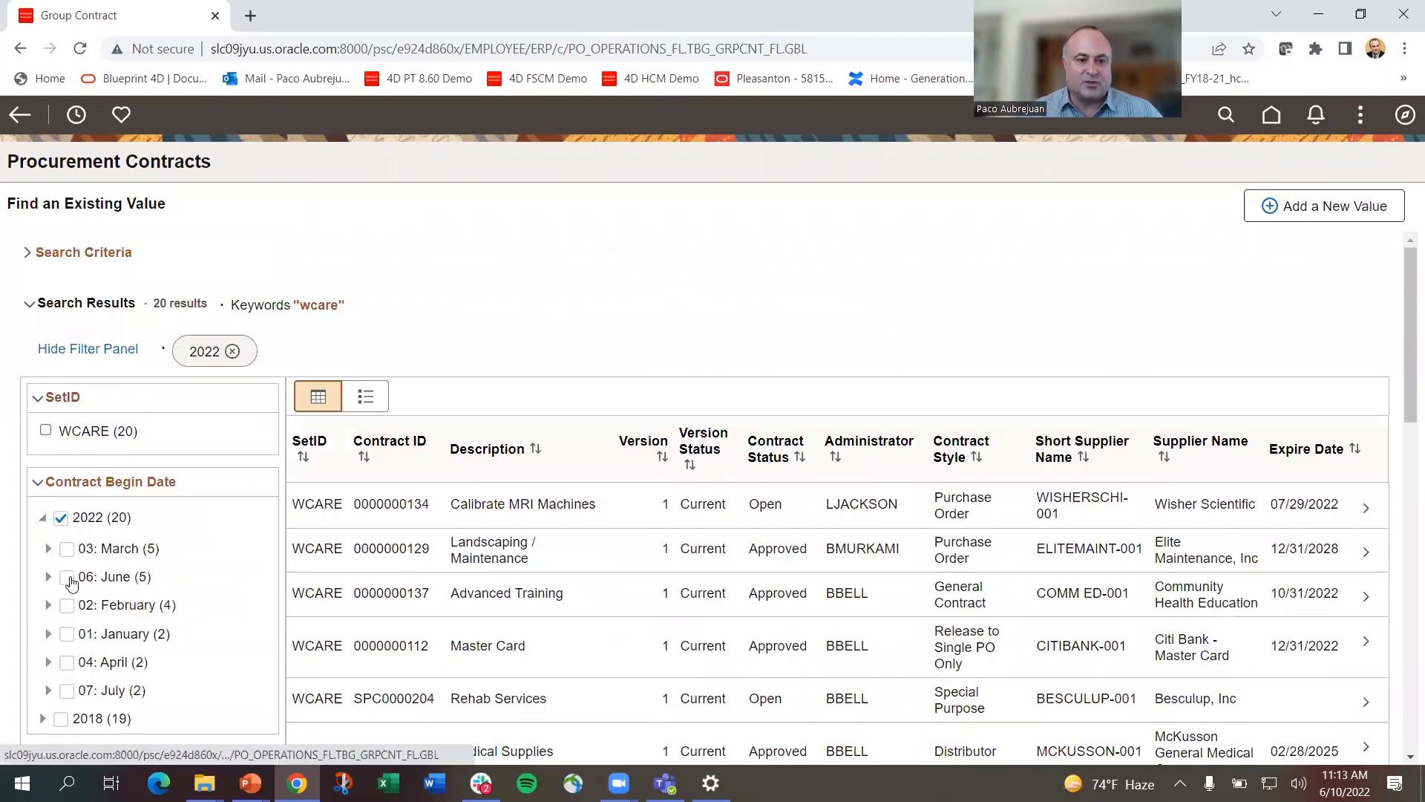
pyautogui.click(66, 576)
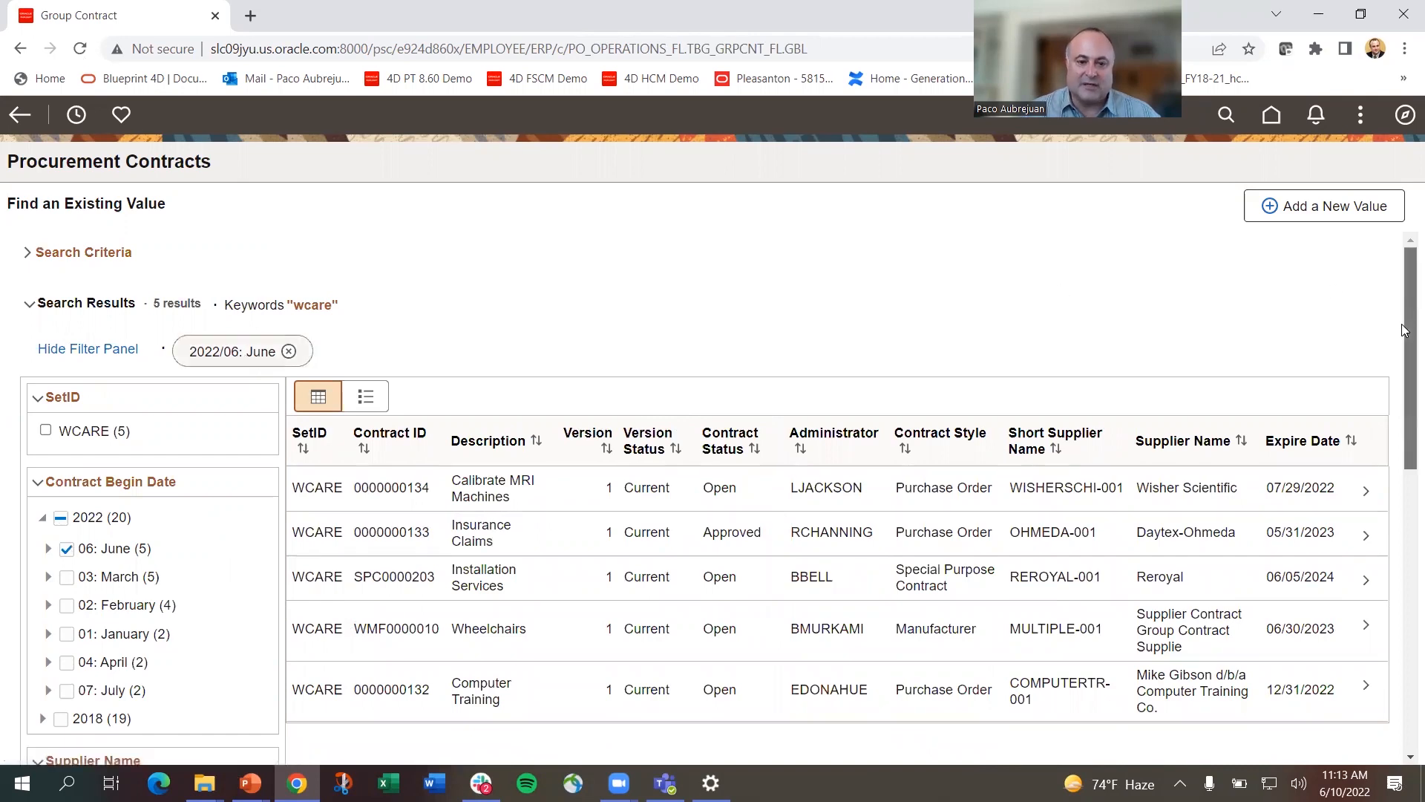
# - Filter further to Open status and open the Installation Services contract SPC0000203
pyautogui.scroll(-3)
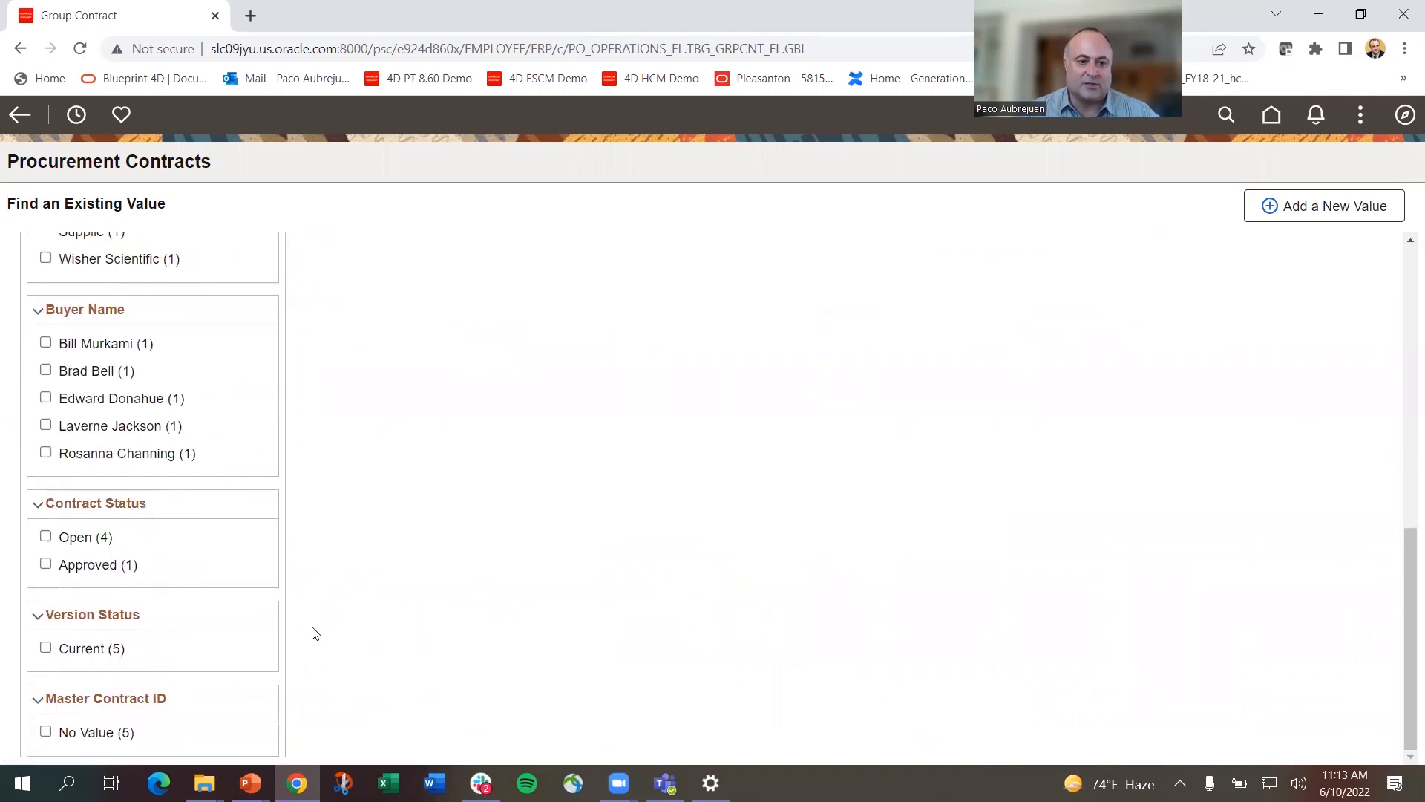
pyautogui.click(44, 534)
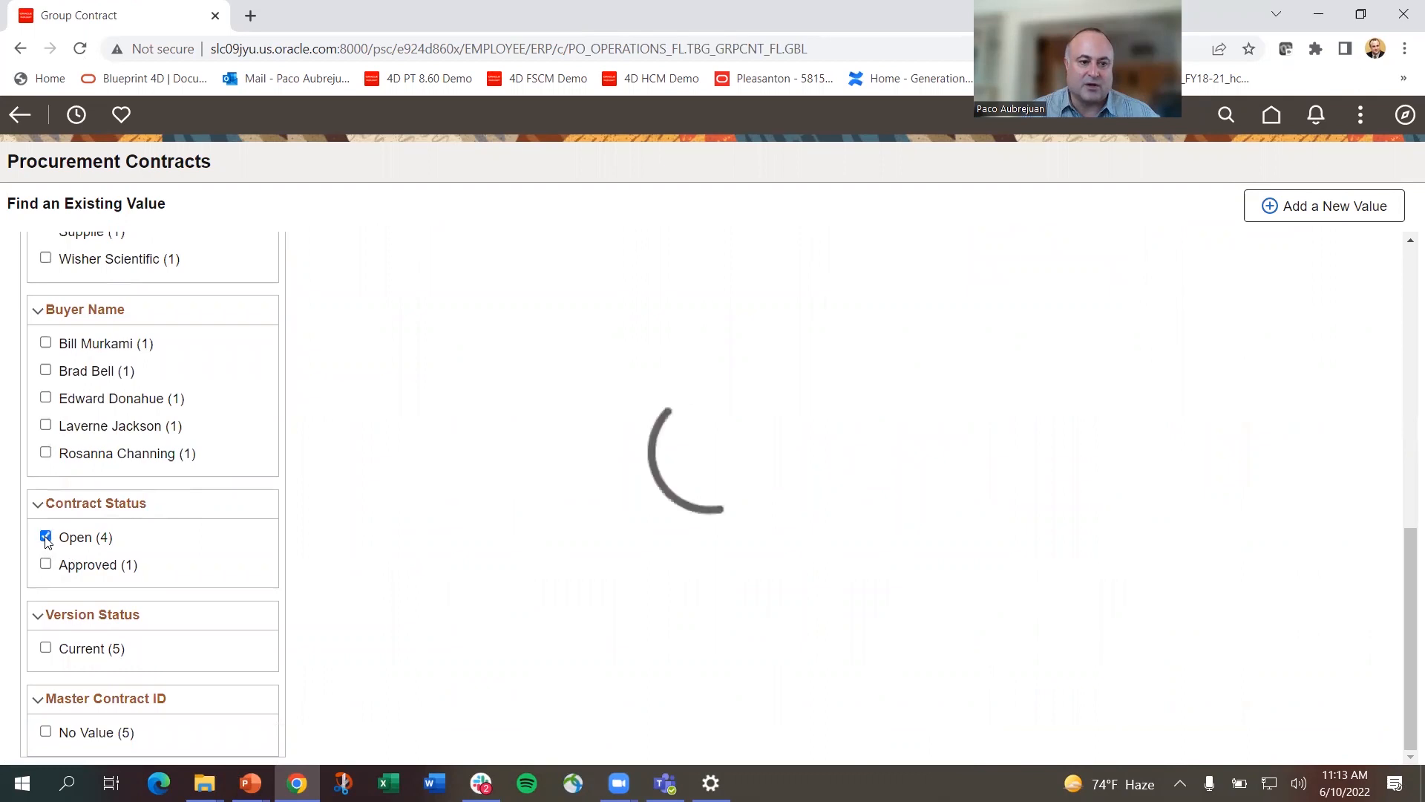
pyautogui.click(45, 536)
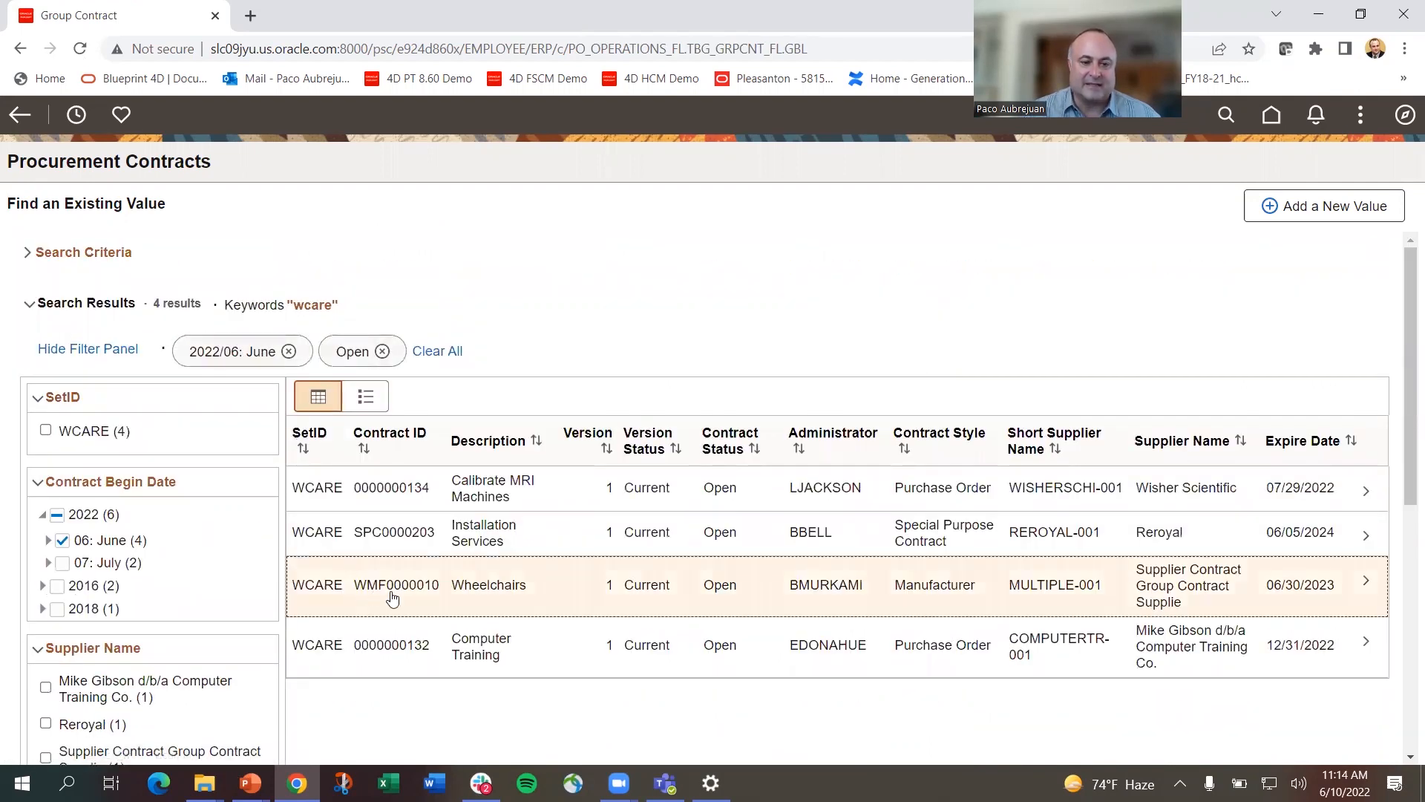
pyautogui.click(392, 585)
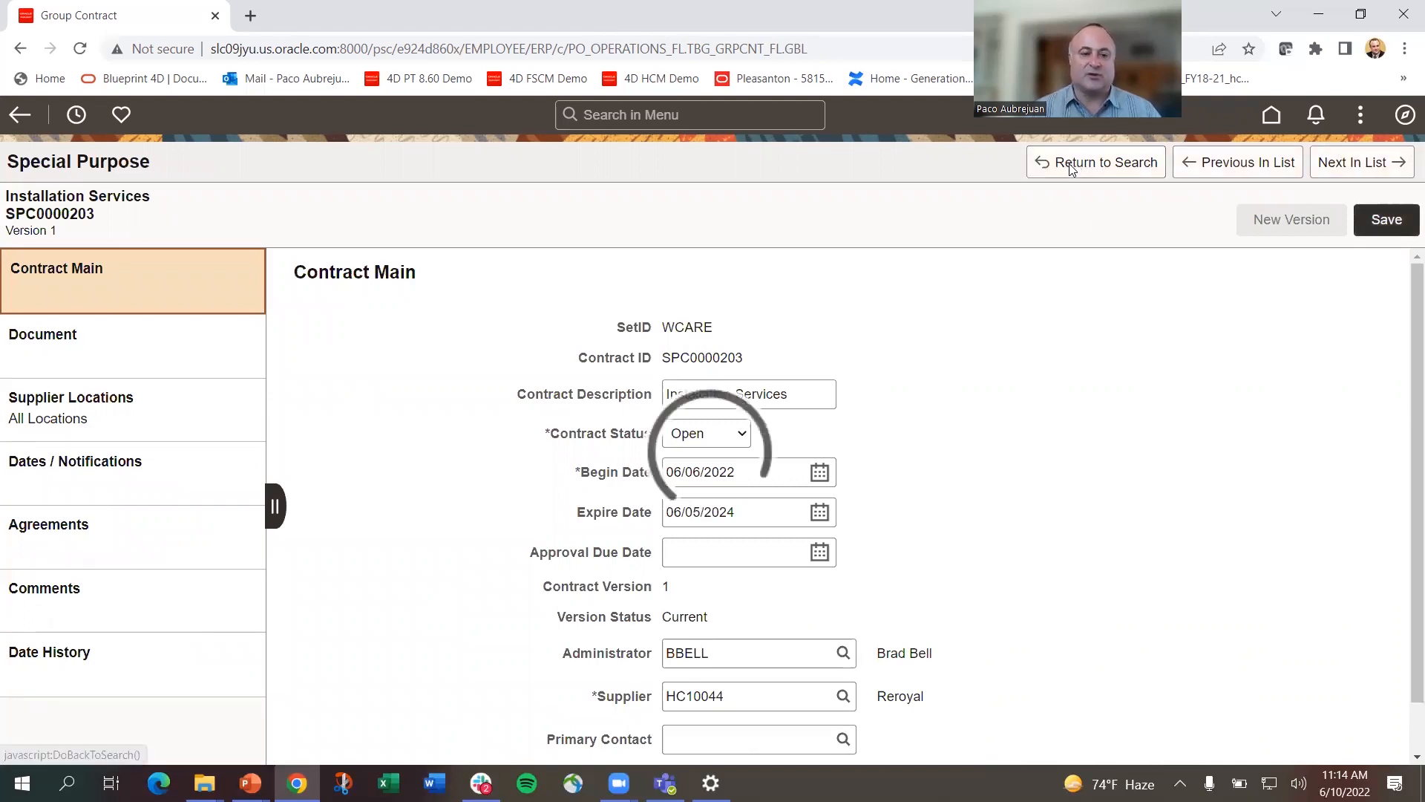
# - Return from the Installation Services contract to the four filtered results
pyautogui.click(1095, 162)
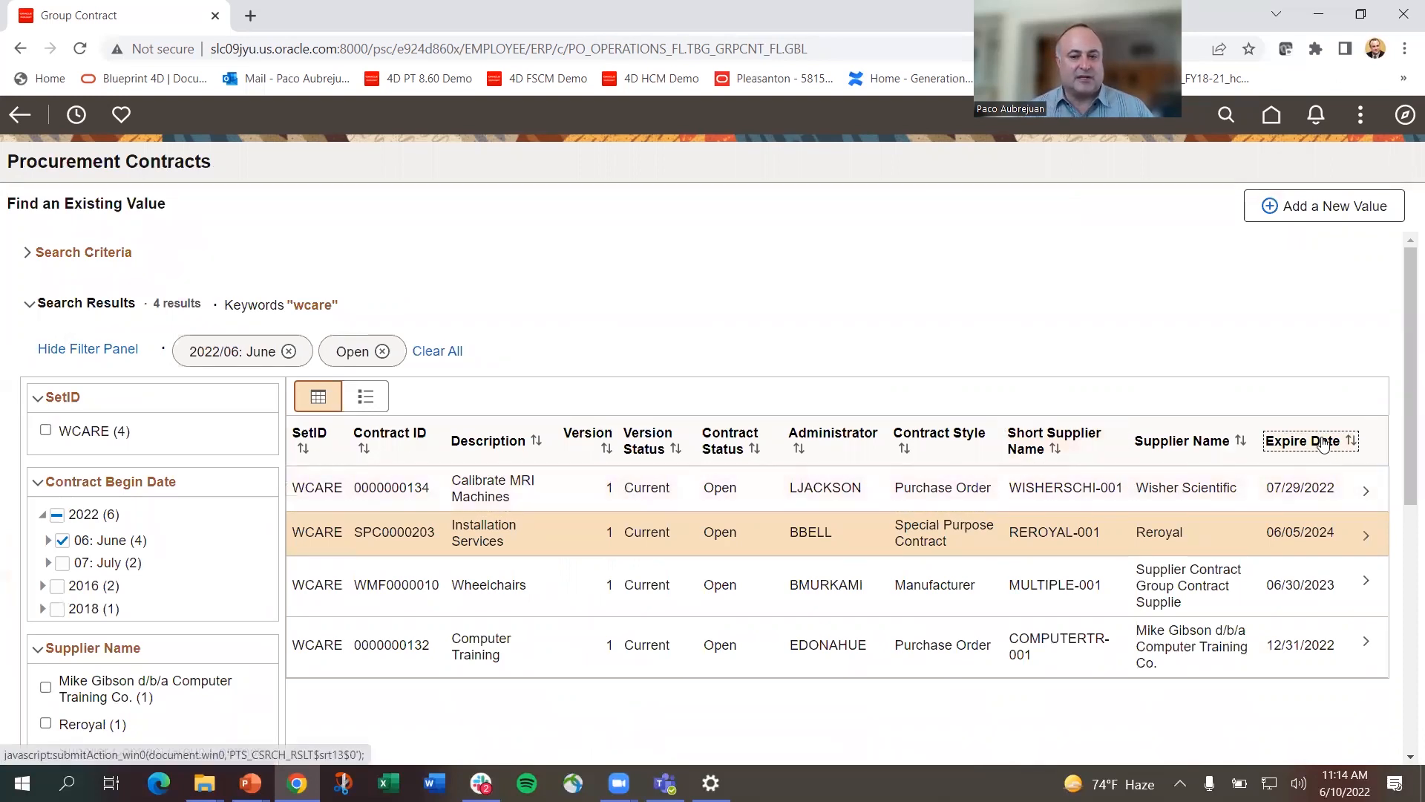
pyautogui.moveTo(1319, 448)
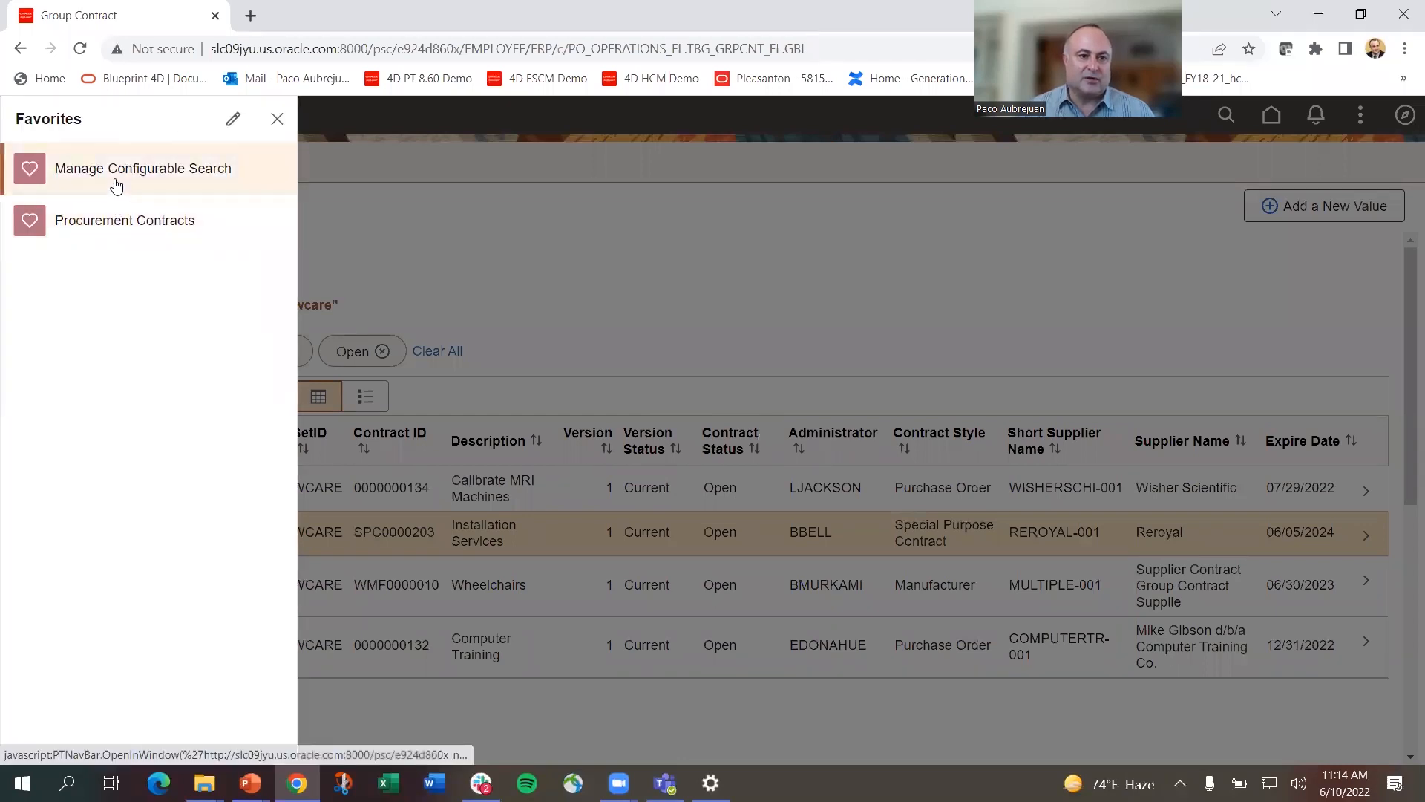
# - Go to Manage Configurable Search and edit the Procurement Contracts configuration
pyautogui.click(142, 168)
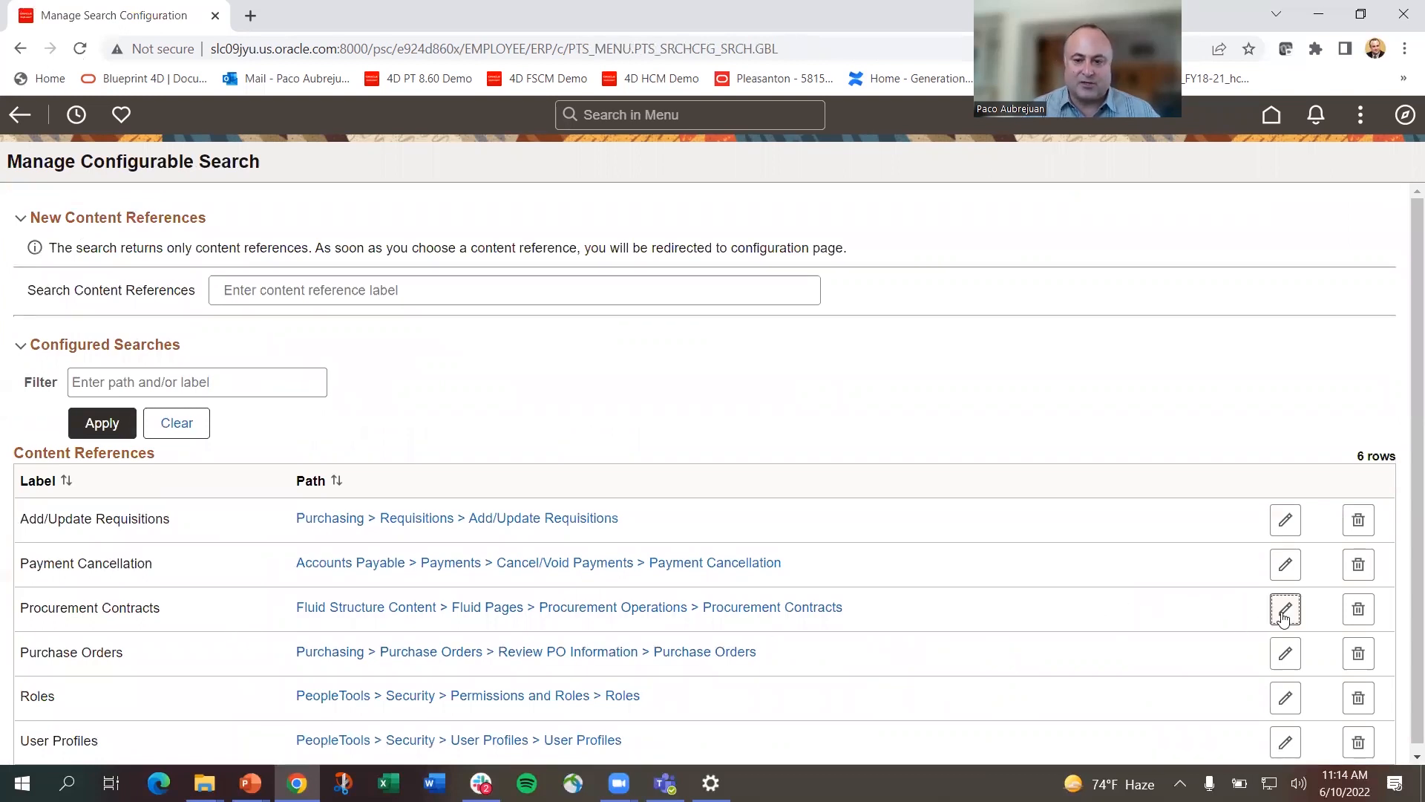
pyautogui.moveTo(1284, 609)
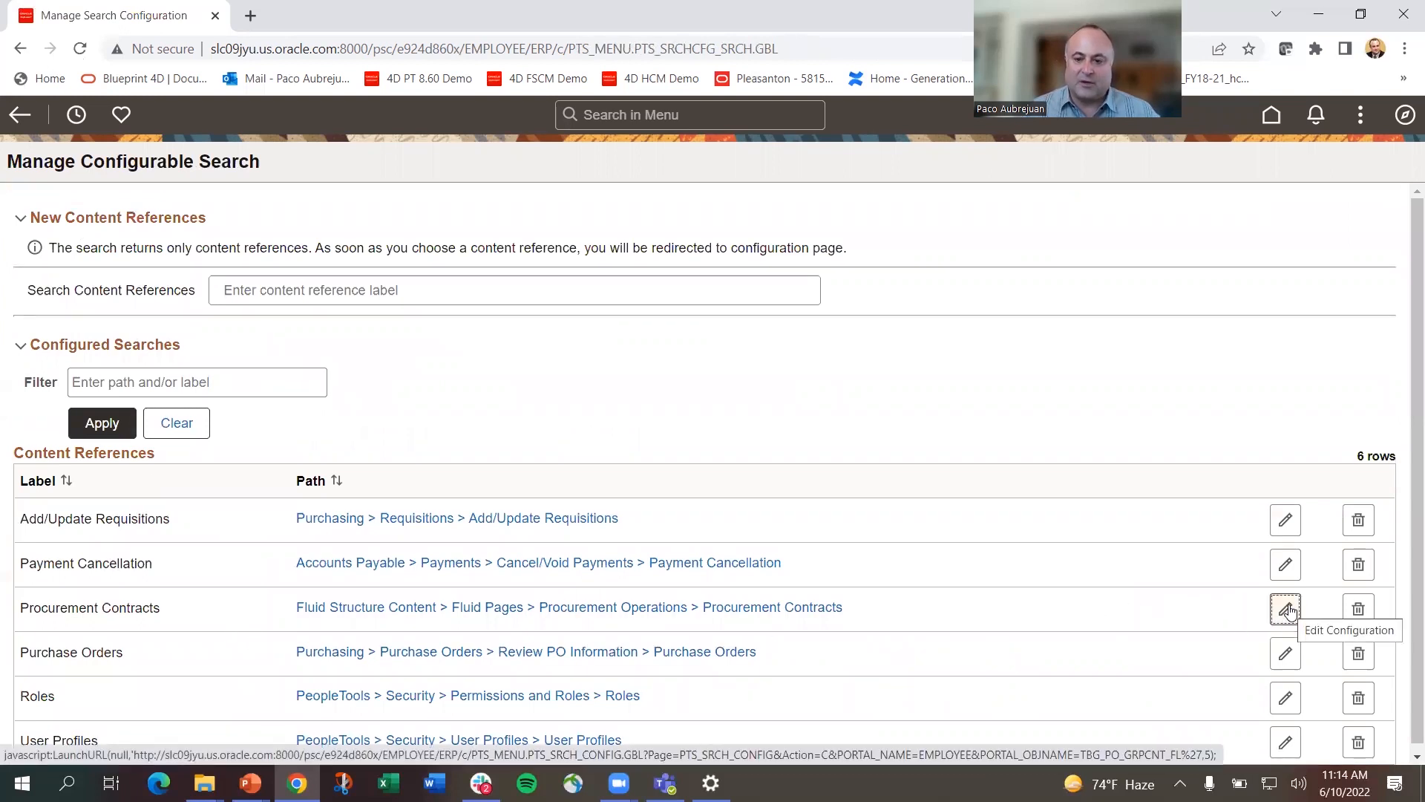
pyautogui.click(1284, 609)
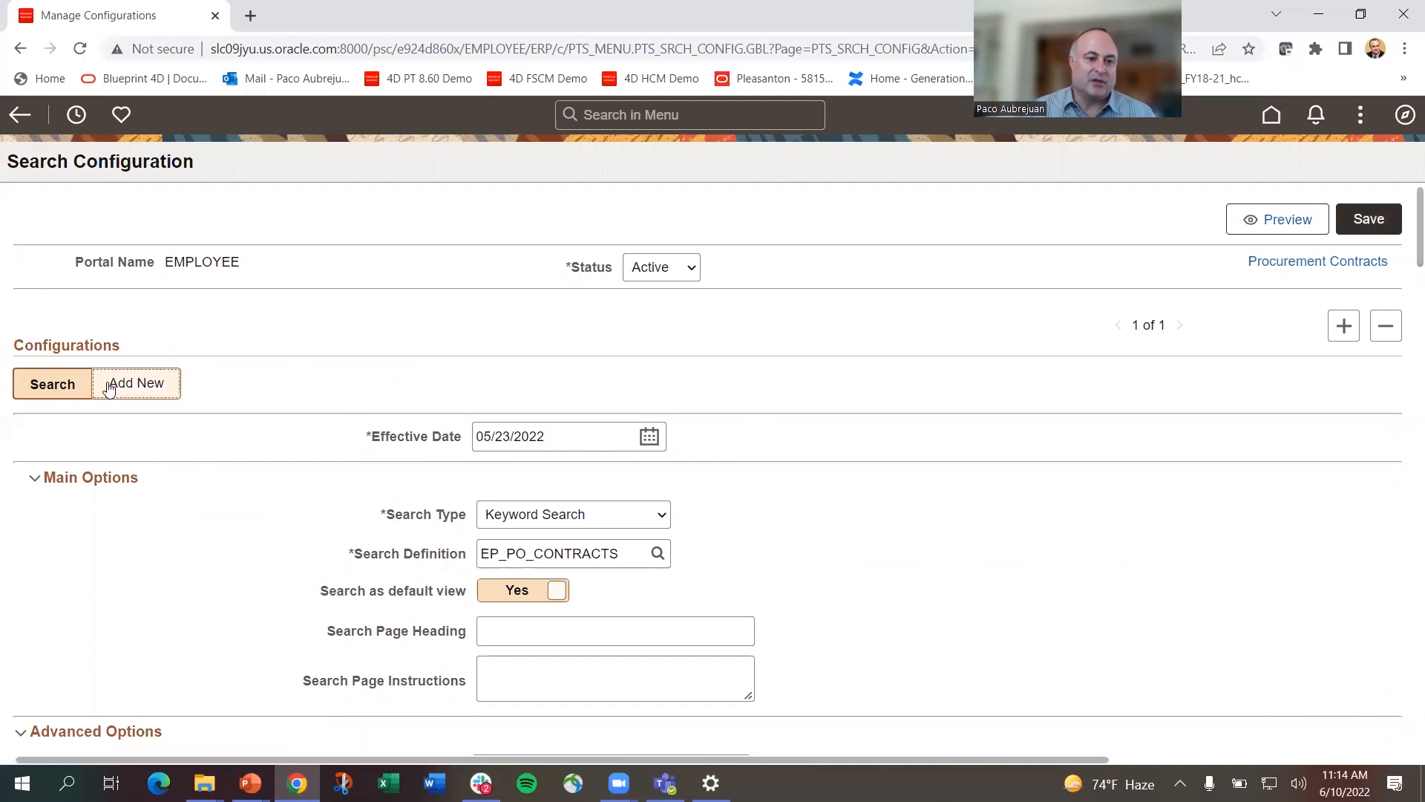
pyautogui.moveTo(1407, 227)
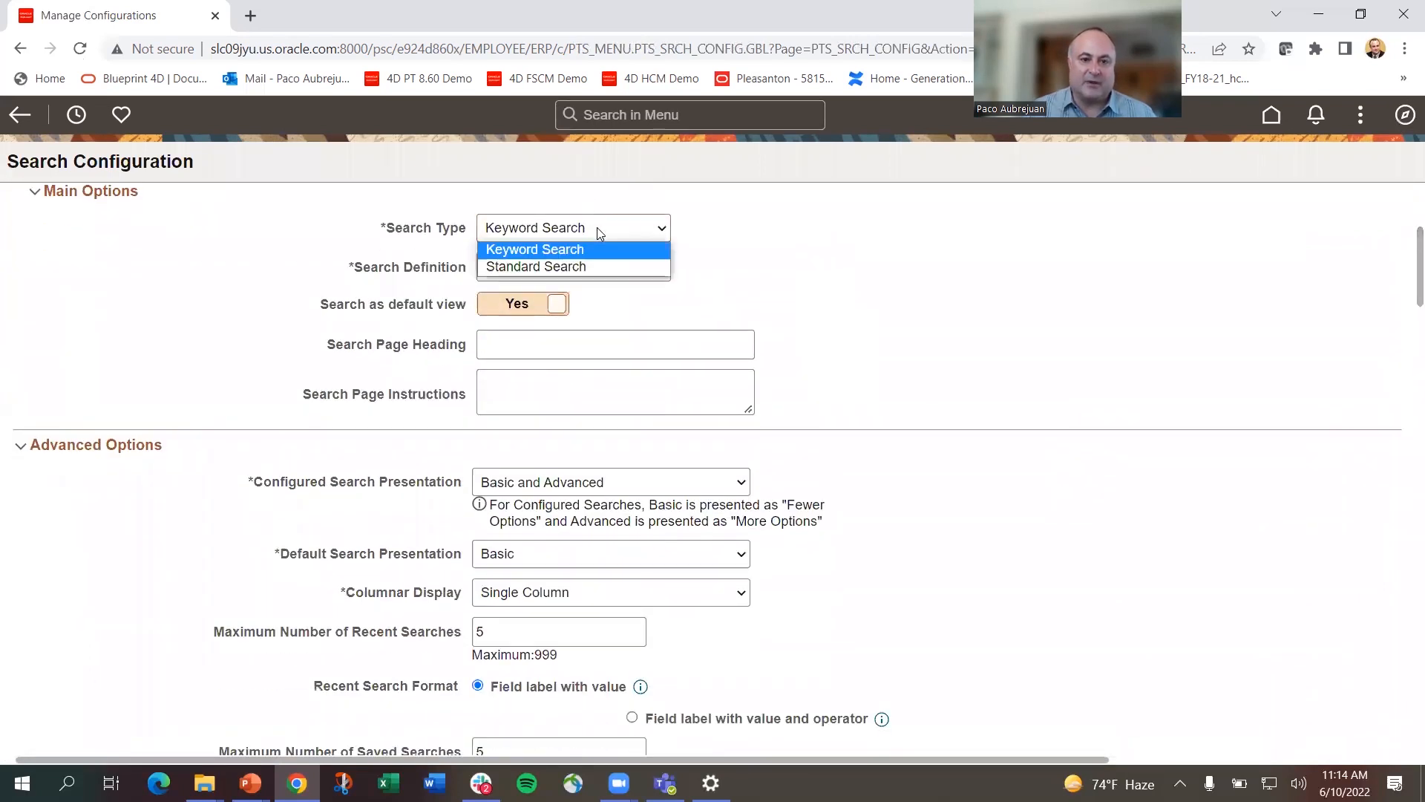
pyautogui.click(534, 249)
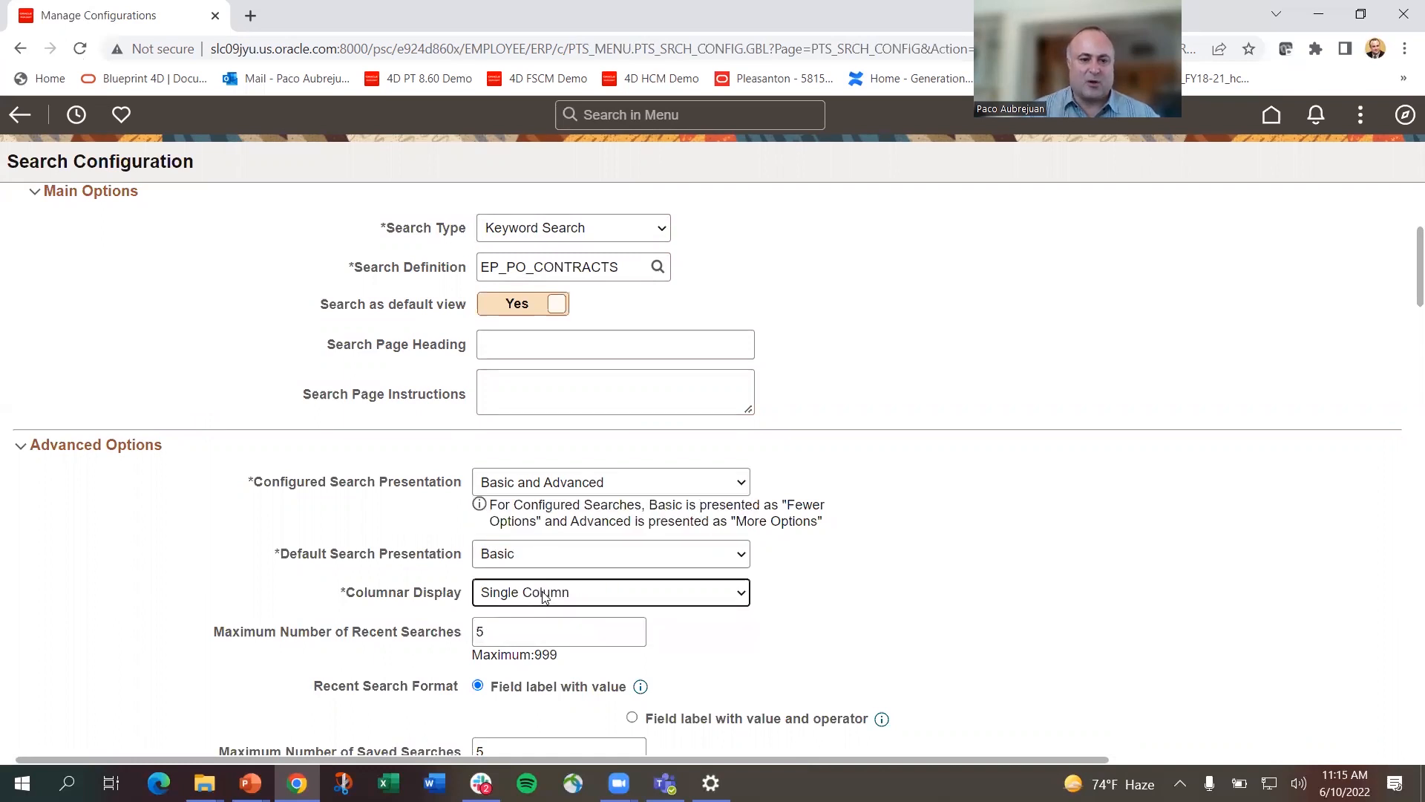
pyautogui.moveTo(1406, 266)
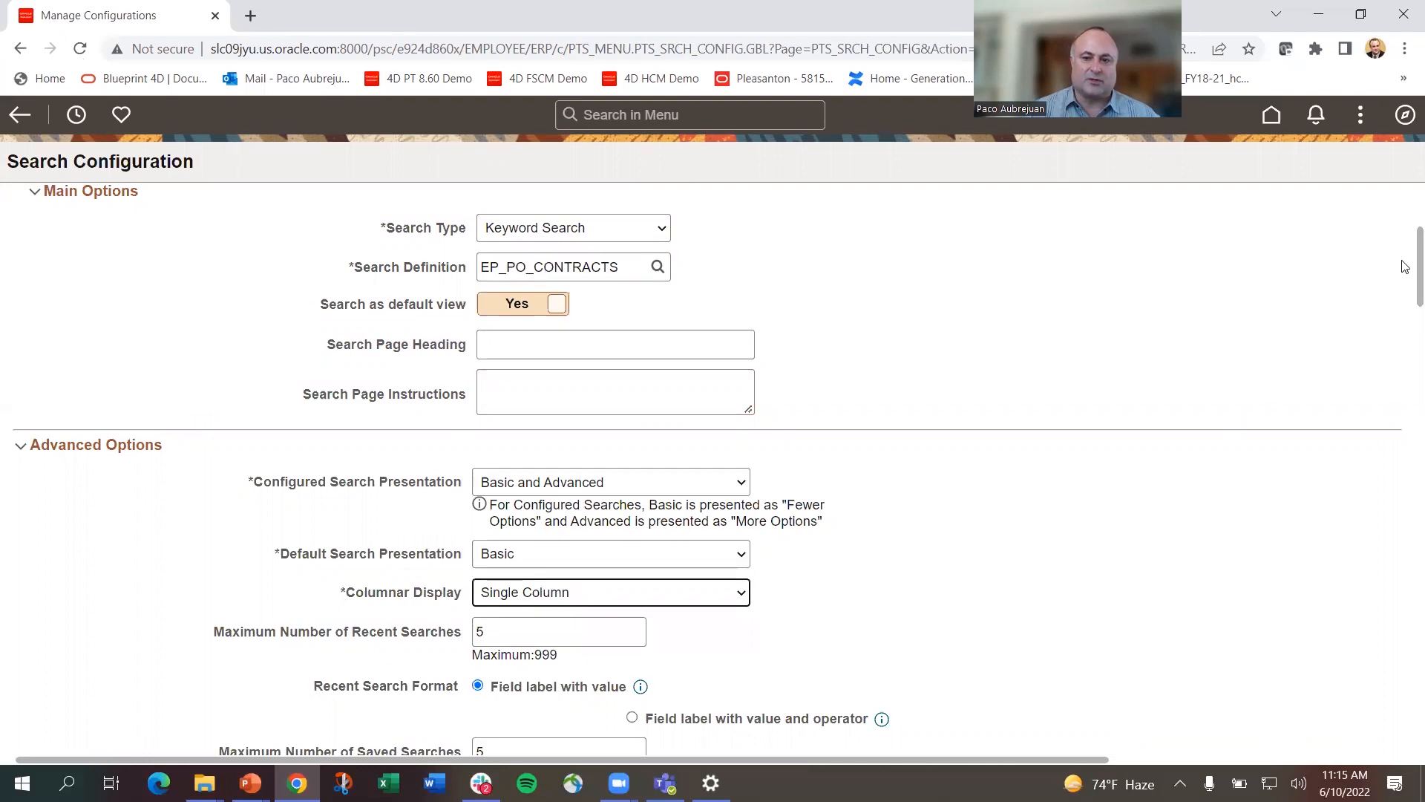
pyautogui.scroll(-3)
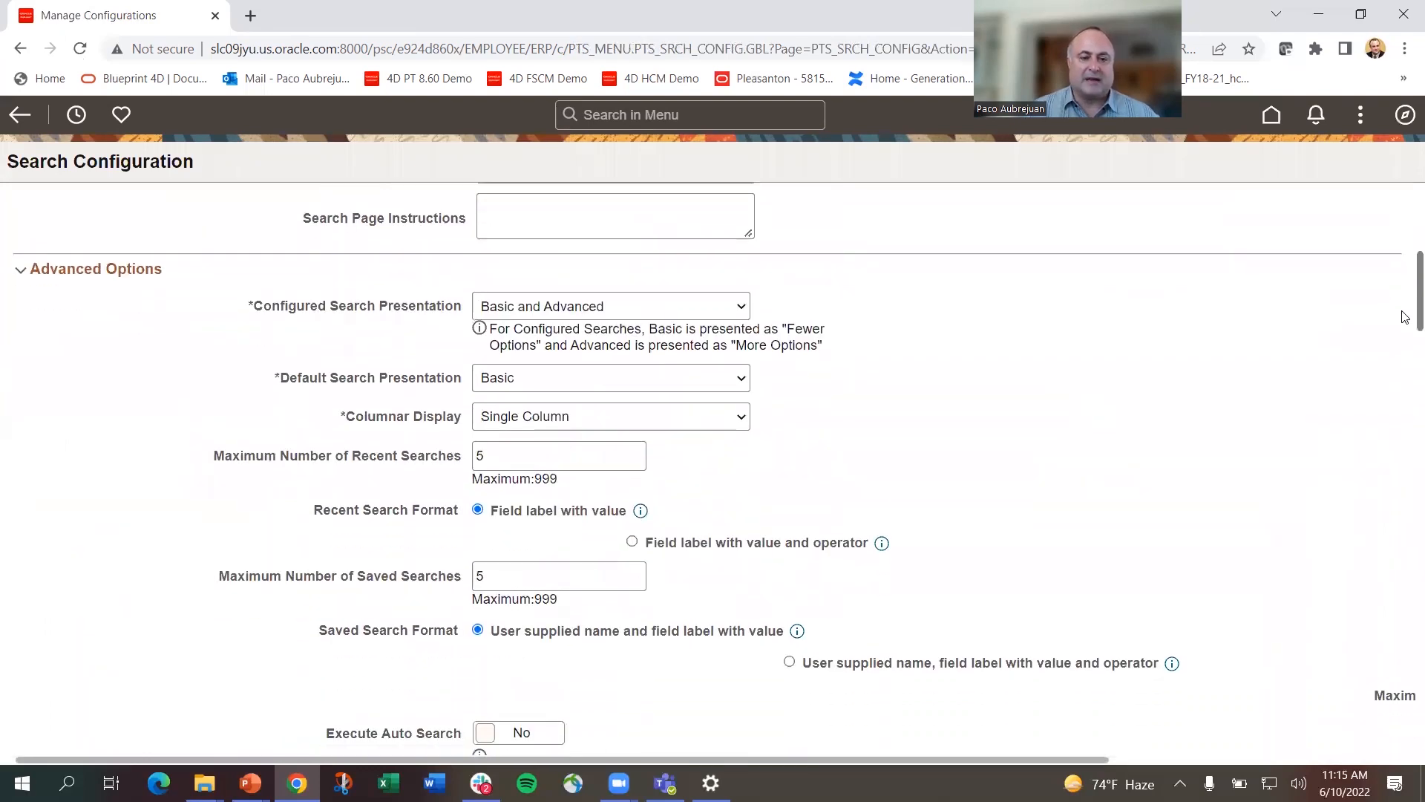
pyautogui.scroll(-3)
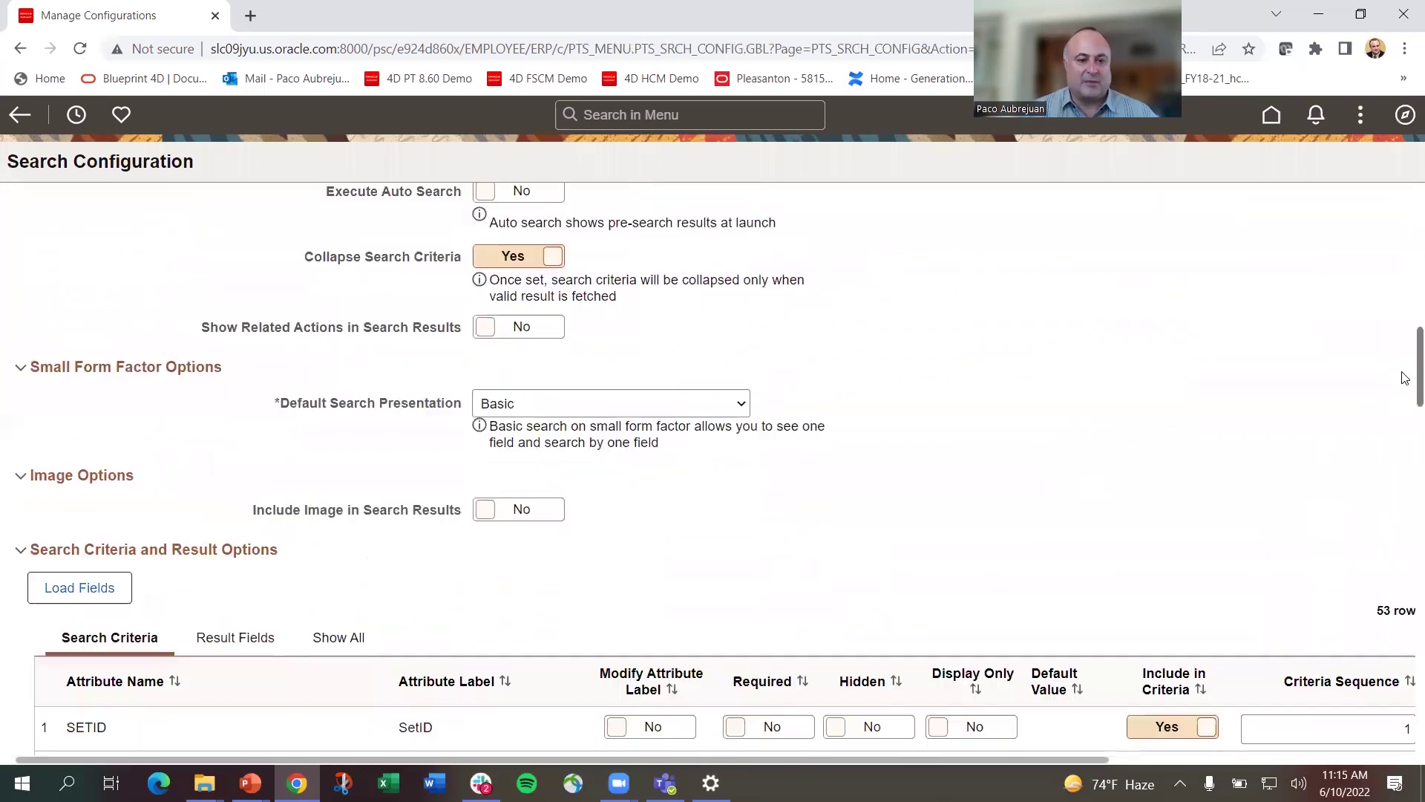
pyautogui.scroll(-3)
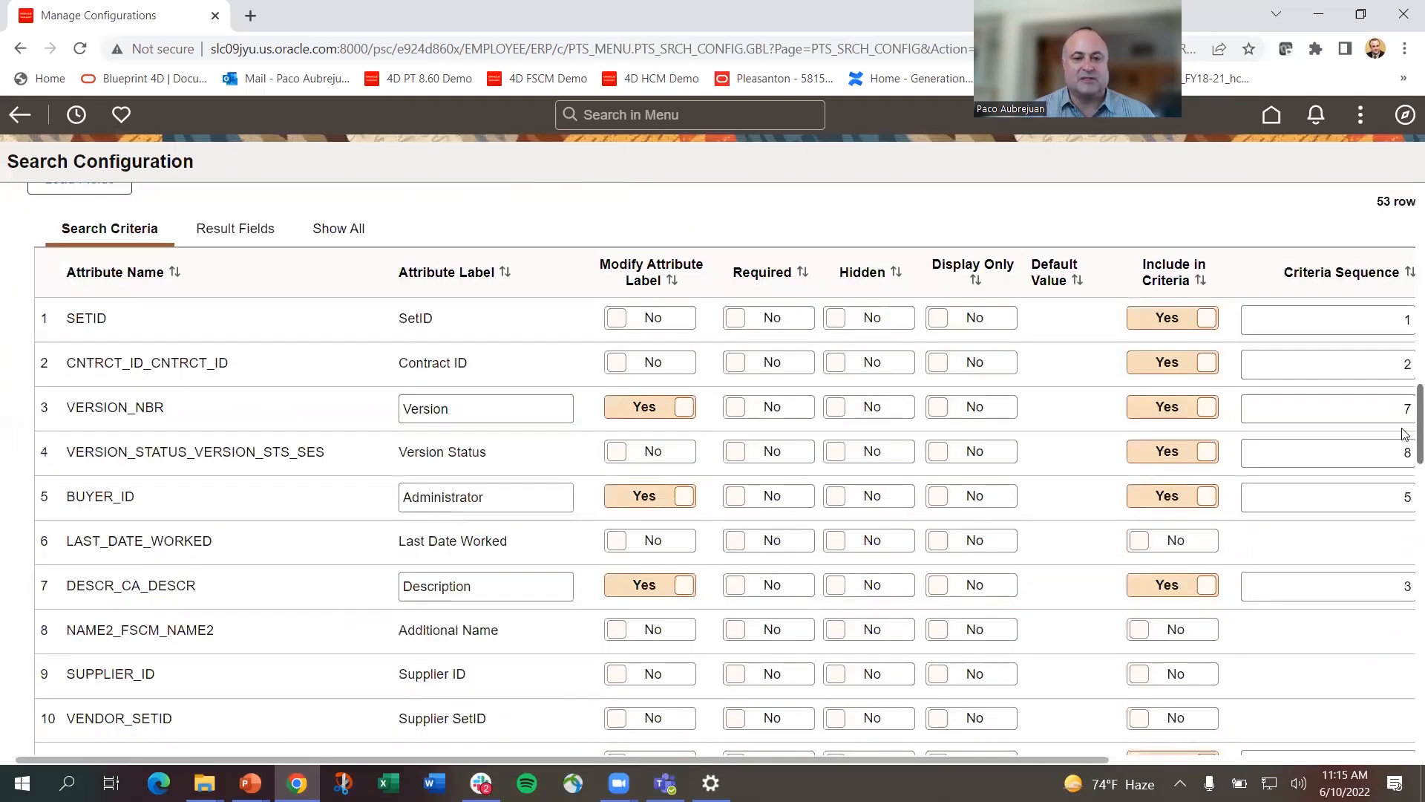
# - Set Include in Results to Yes for LAST_DATE_WORKED in Result Fields and save the configuration
pyautogui.scroll(-3)
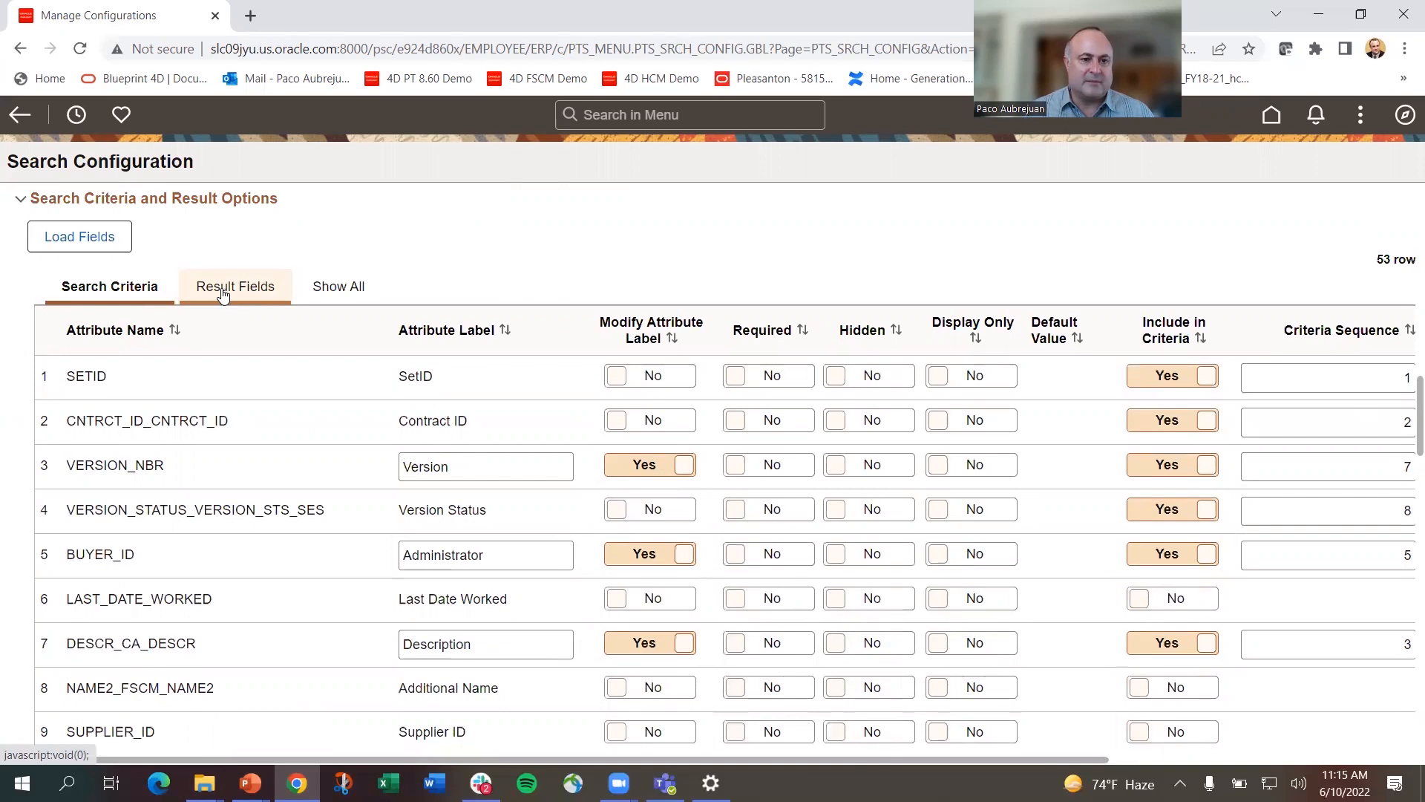
pyautogui.click(234, 286)
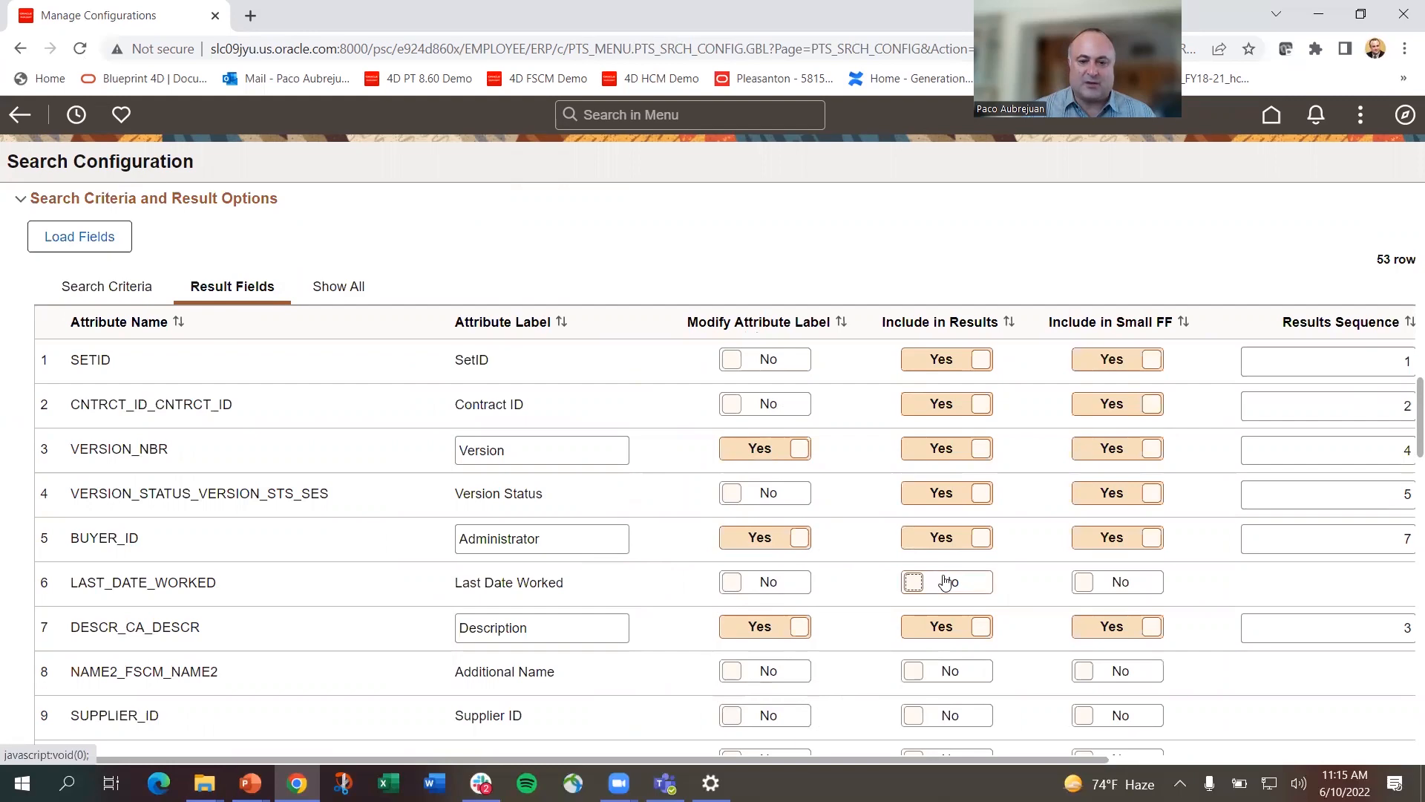
pyautogui.click(947, 582)
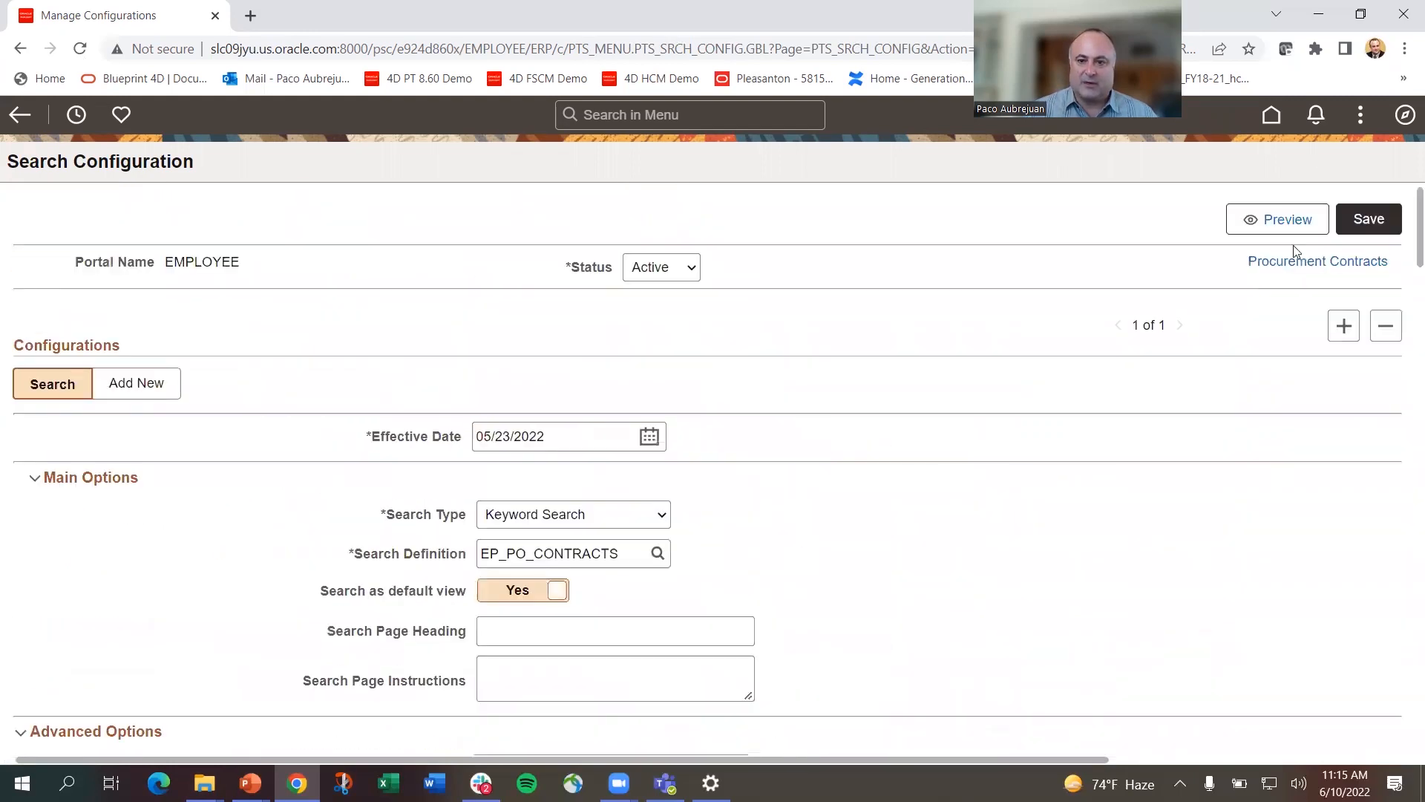
pyautogui.click(1369, 218)
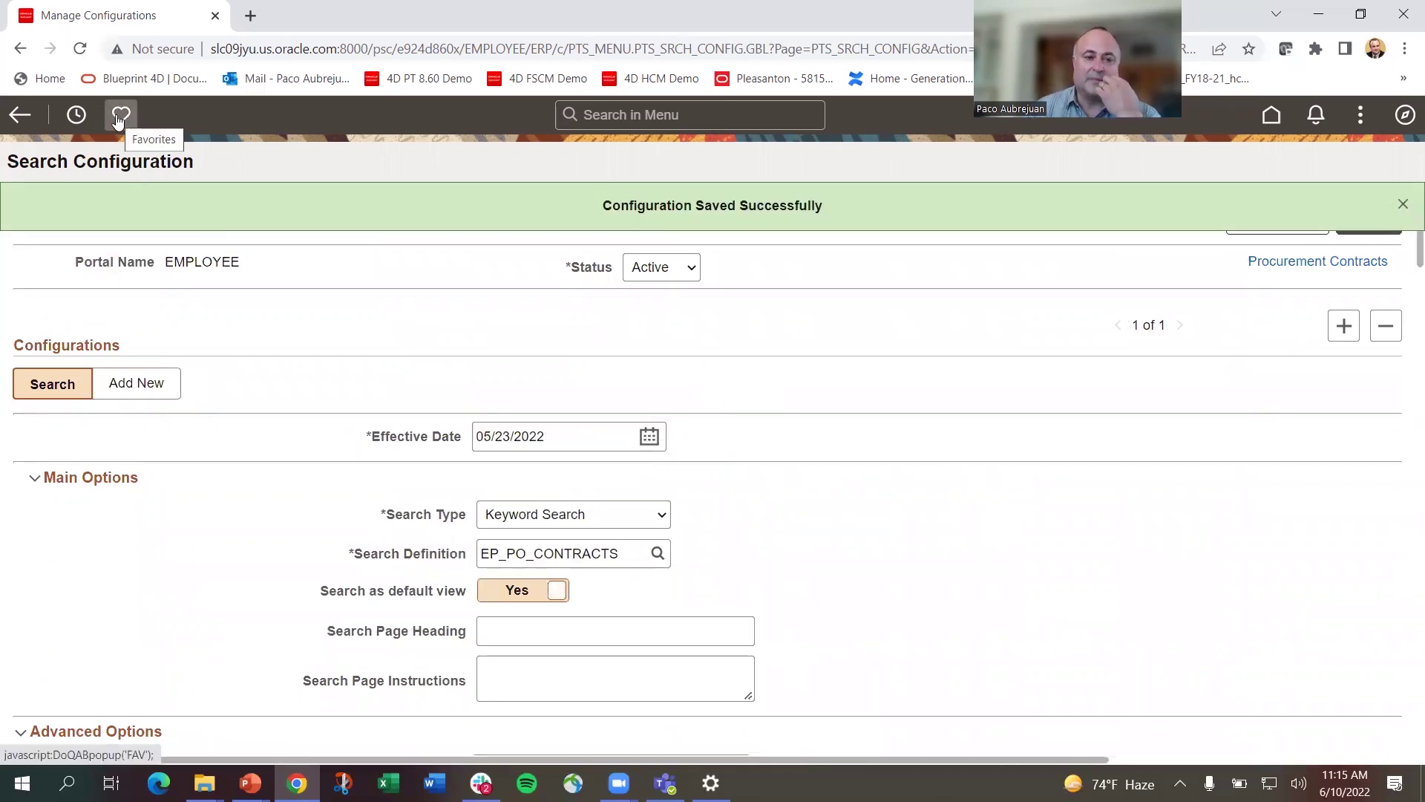
# - Rerun the 'wcare' Procurement Contracts search, now showing 69 results with a Last Date Worked column
pyautogui.click(120, 114)
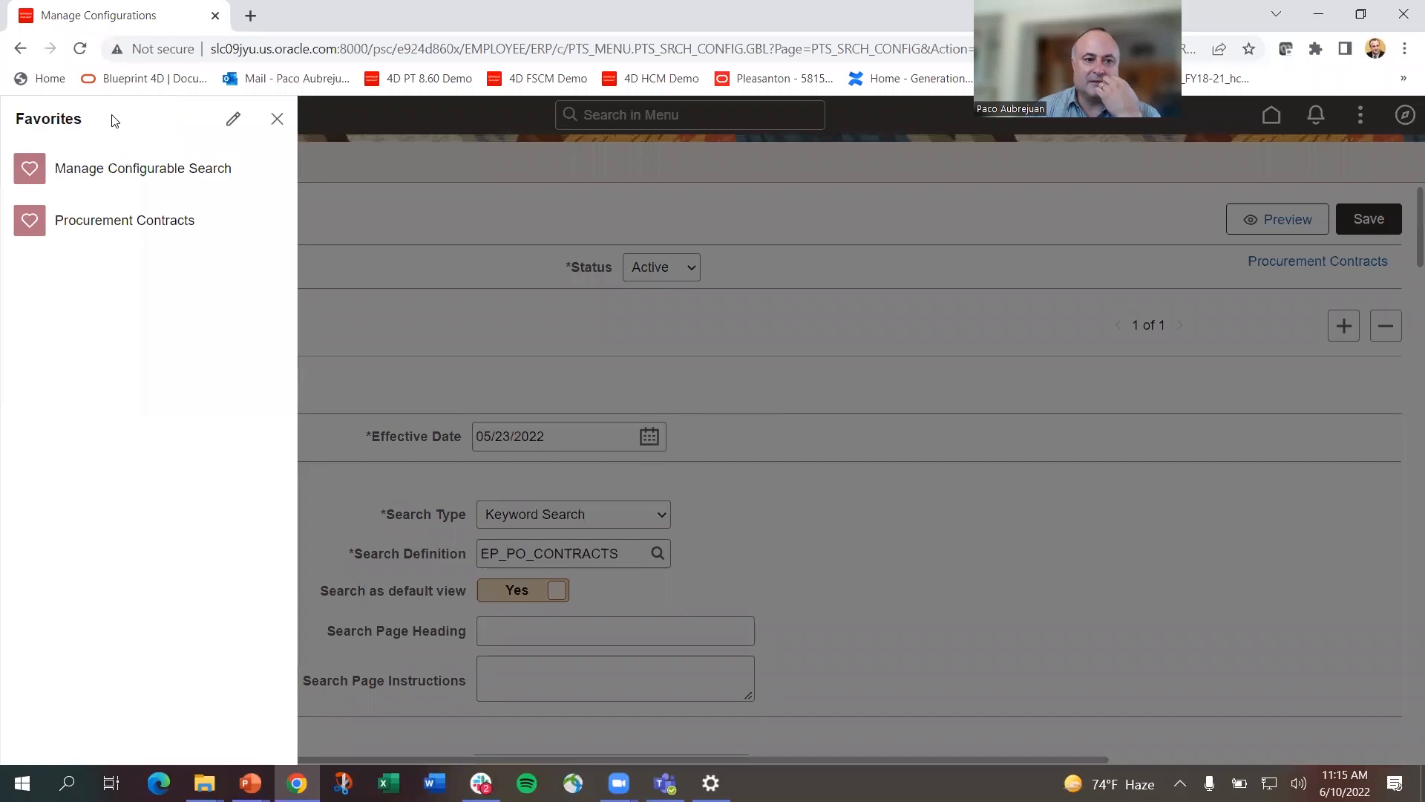
pyautogui.moveTo(111, 222)
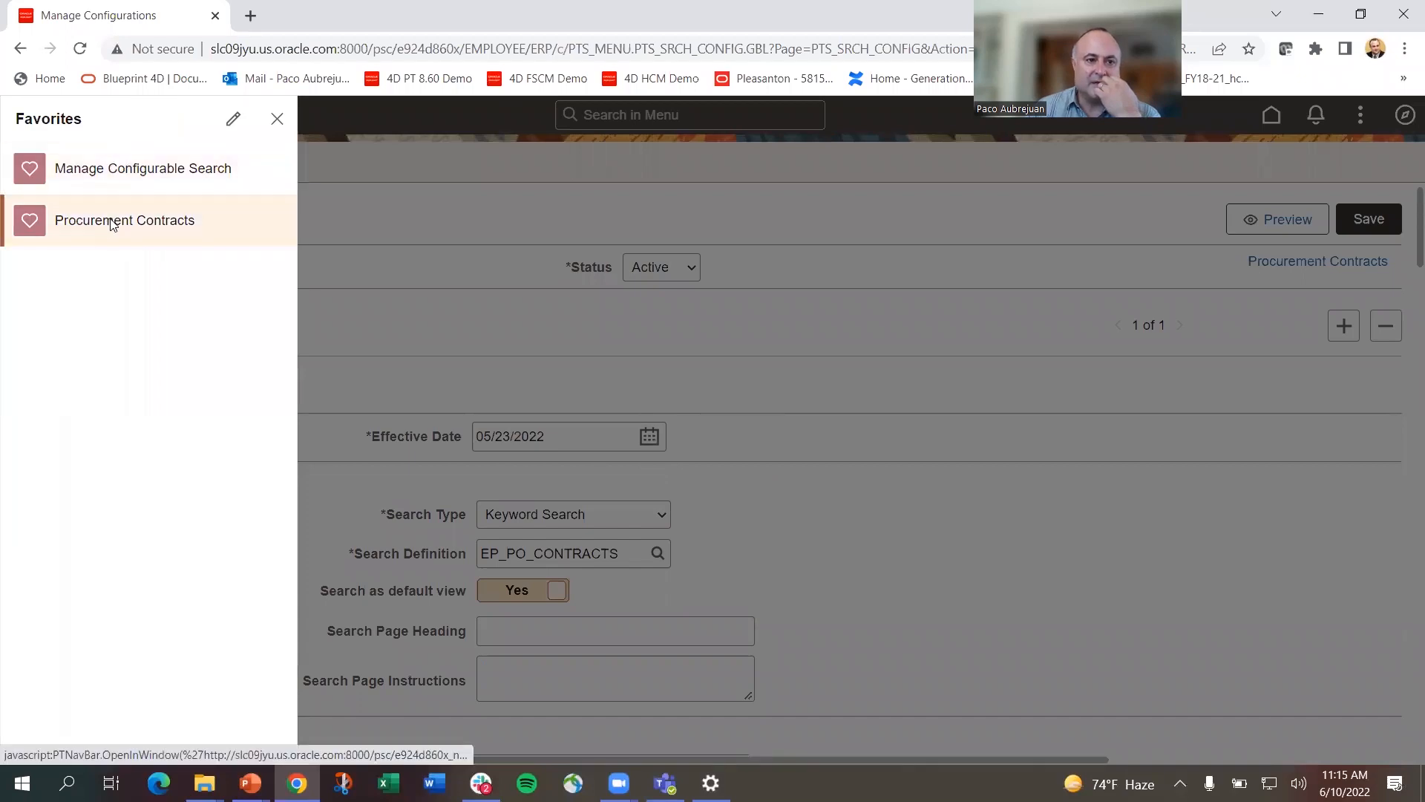
pyautogui.click(125, 220)
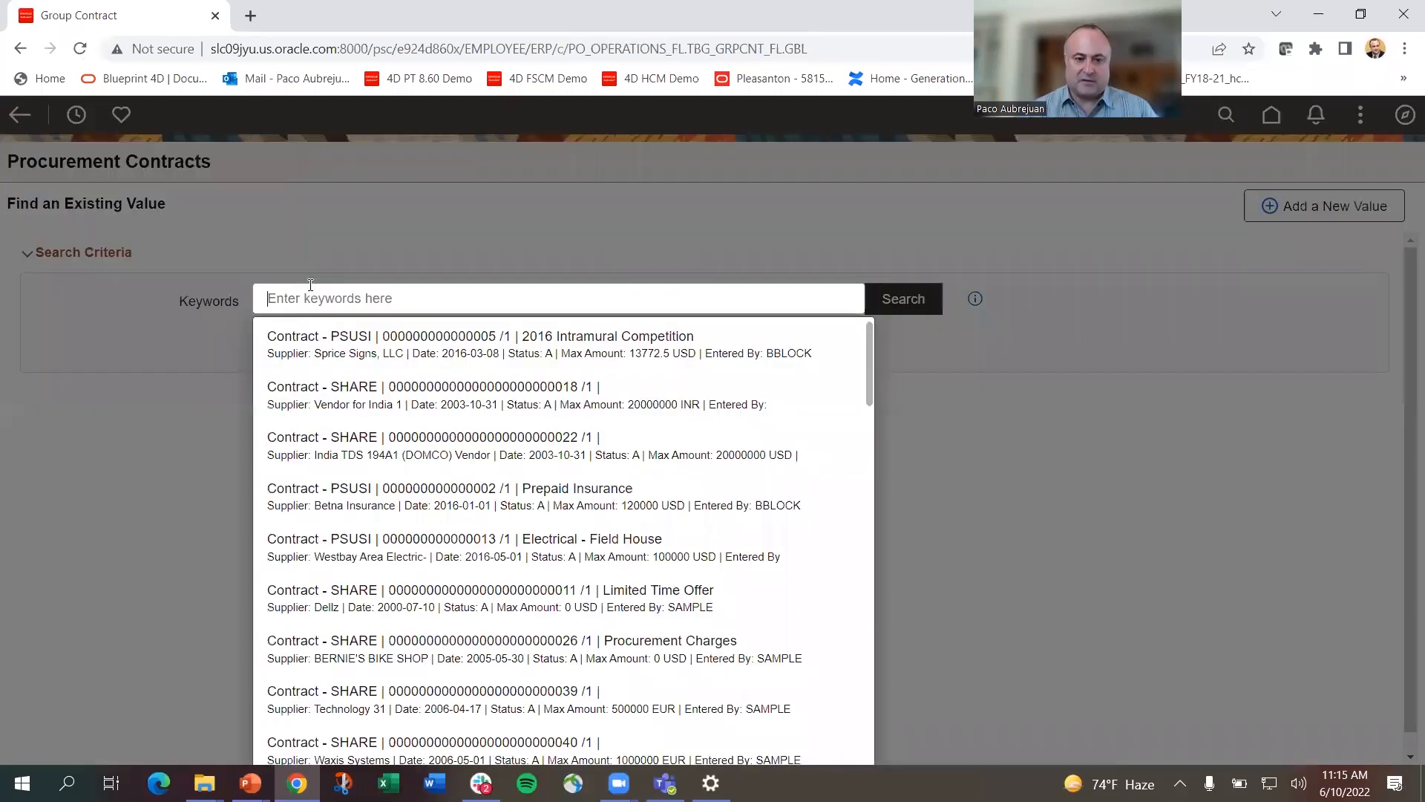
pyautogui.write('wcare')
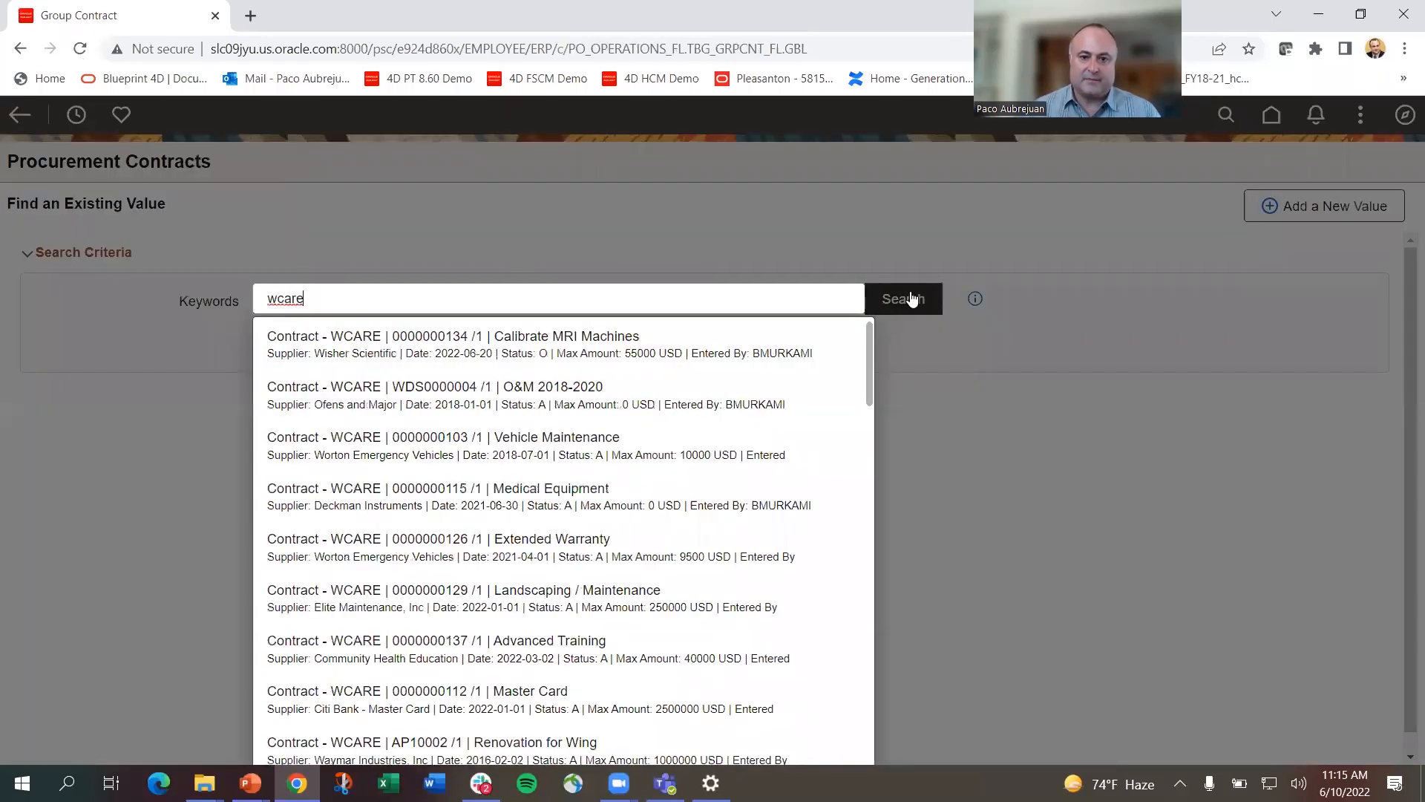
pyautogui.click(905, 299)
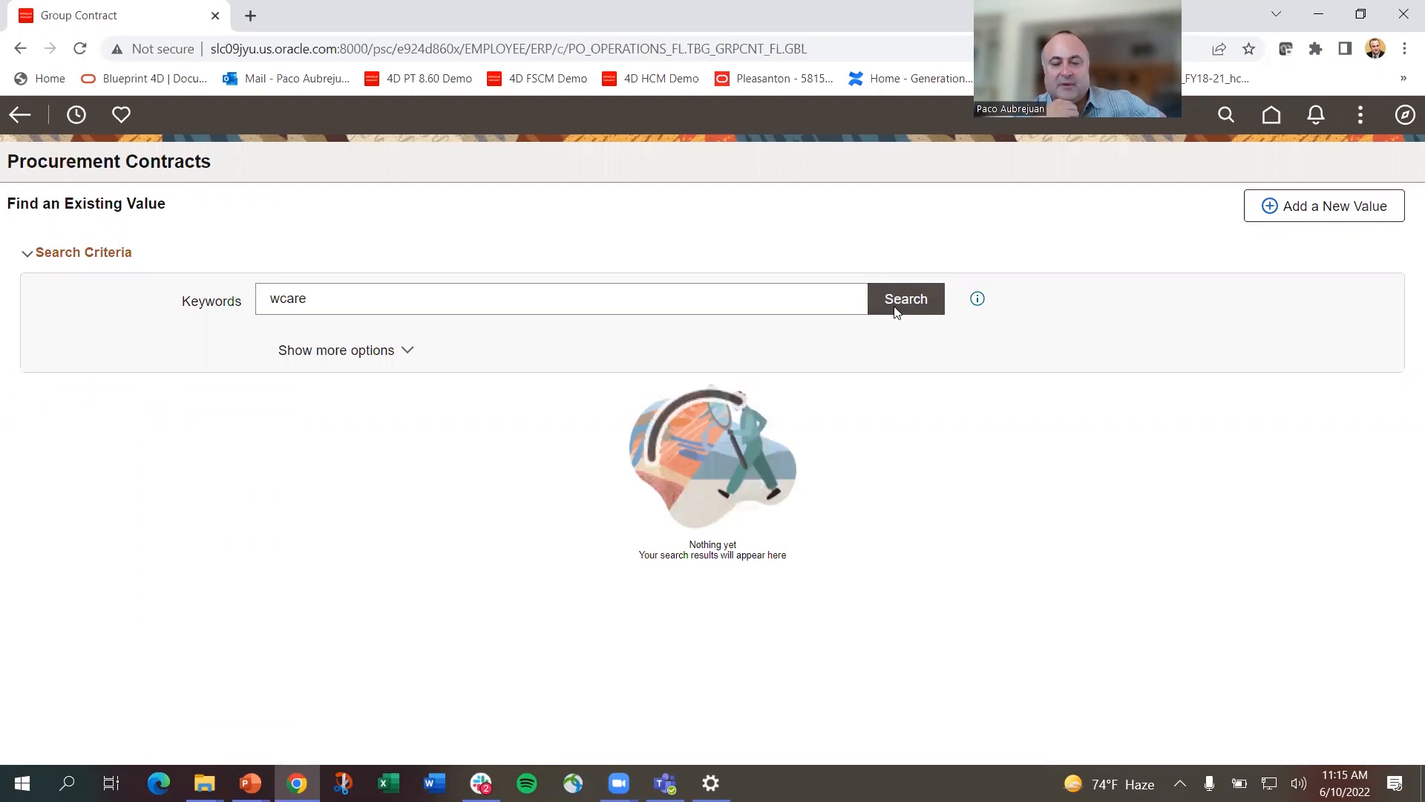
pyautogui.click(906, 298)
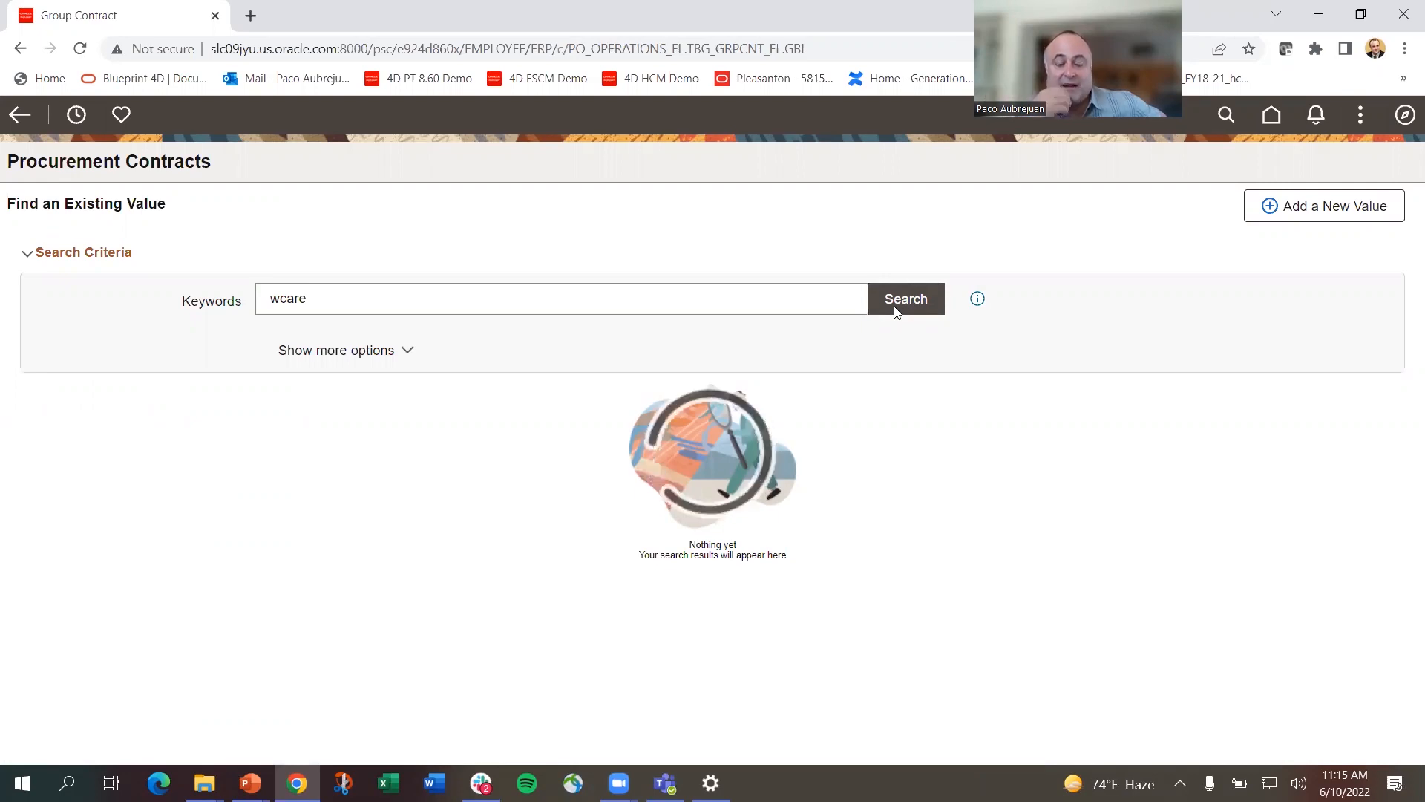
pyautogui.click(905, 298)
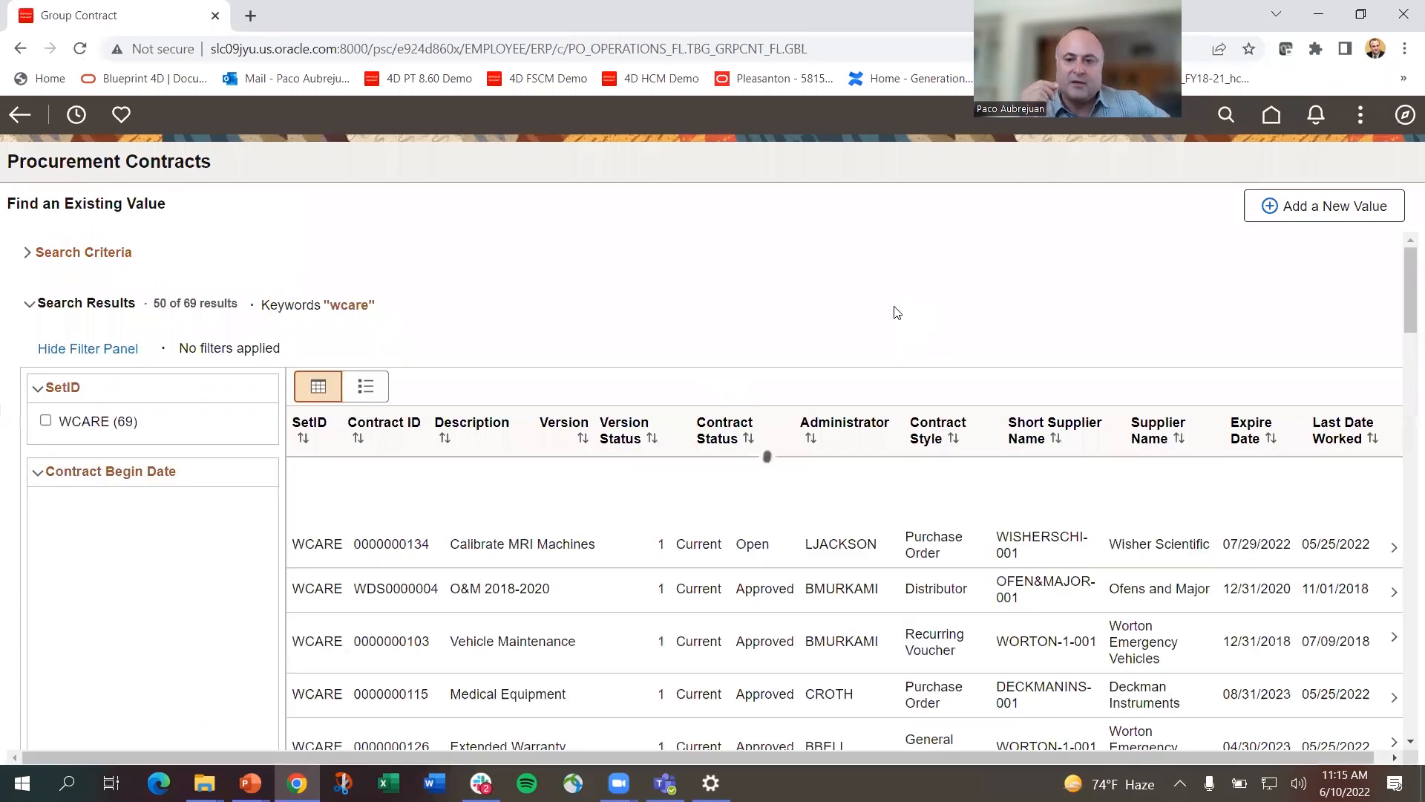